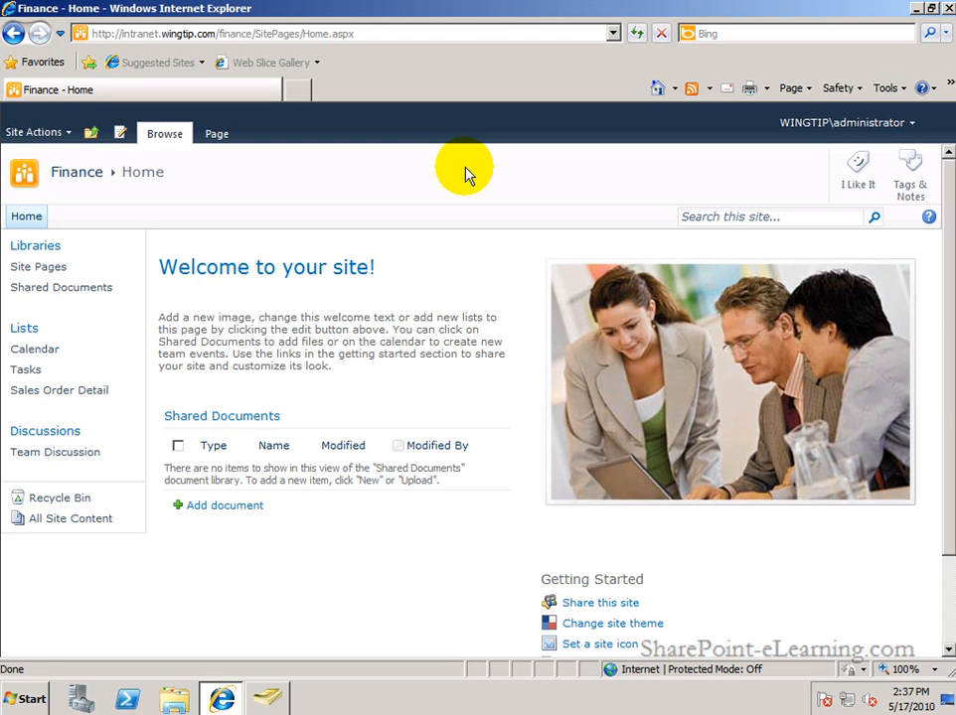
# Step: Expand Start > All Programs > Microsoft SharePoint 2010 Products to reach the Management Shell
pyautogui.scroll(-3)
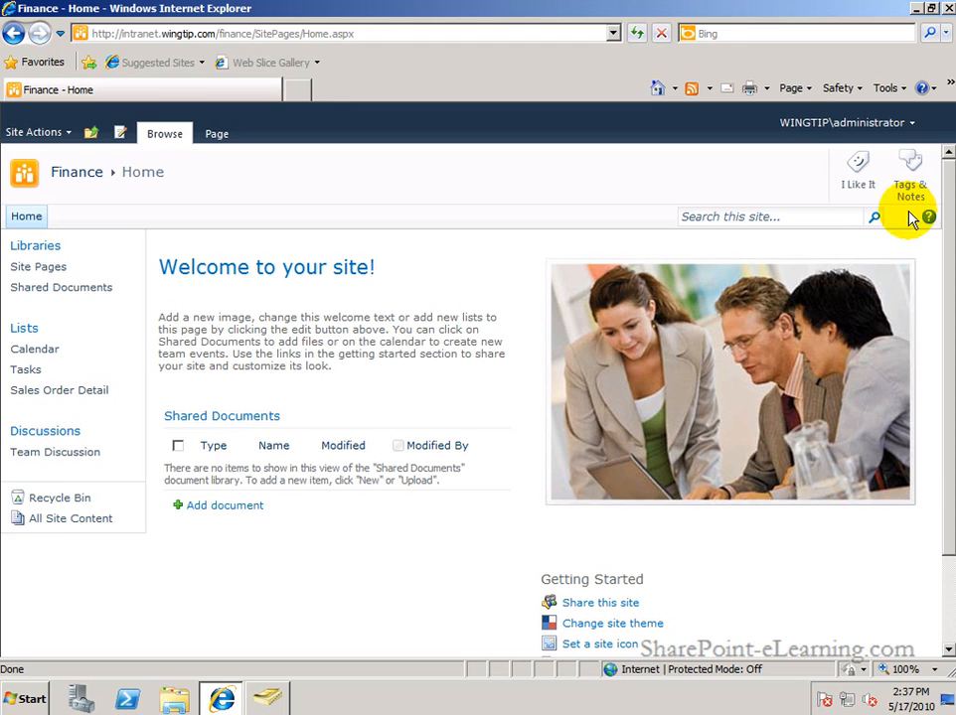
pyautogui.moveTo(401, 531)
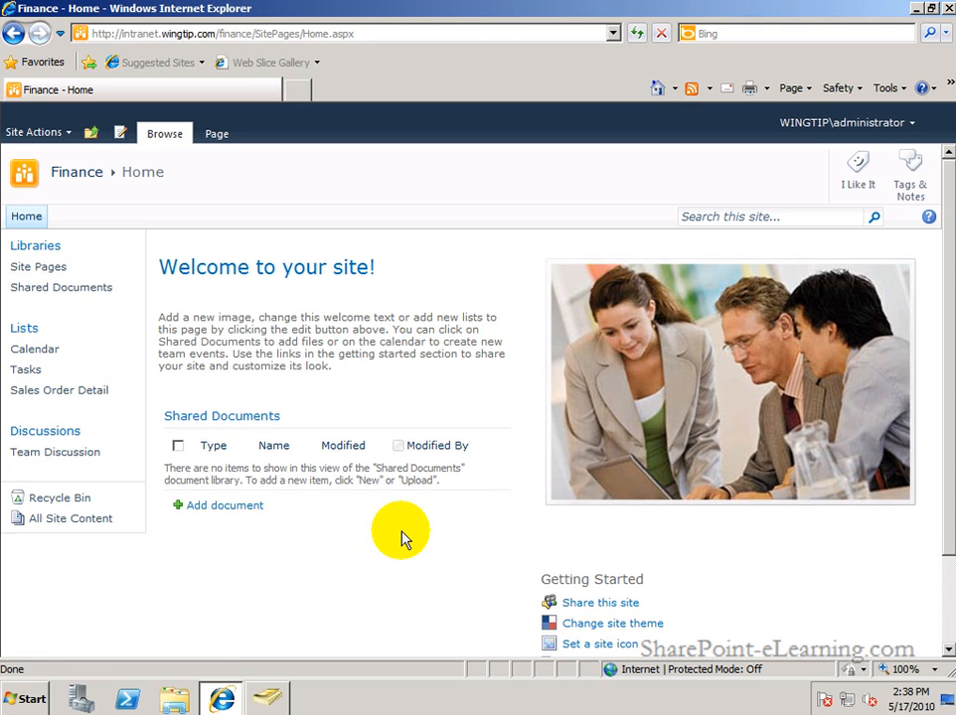
pyautogui.click(32, 693)
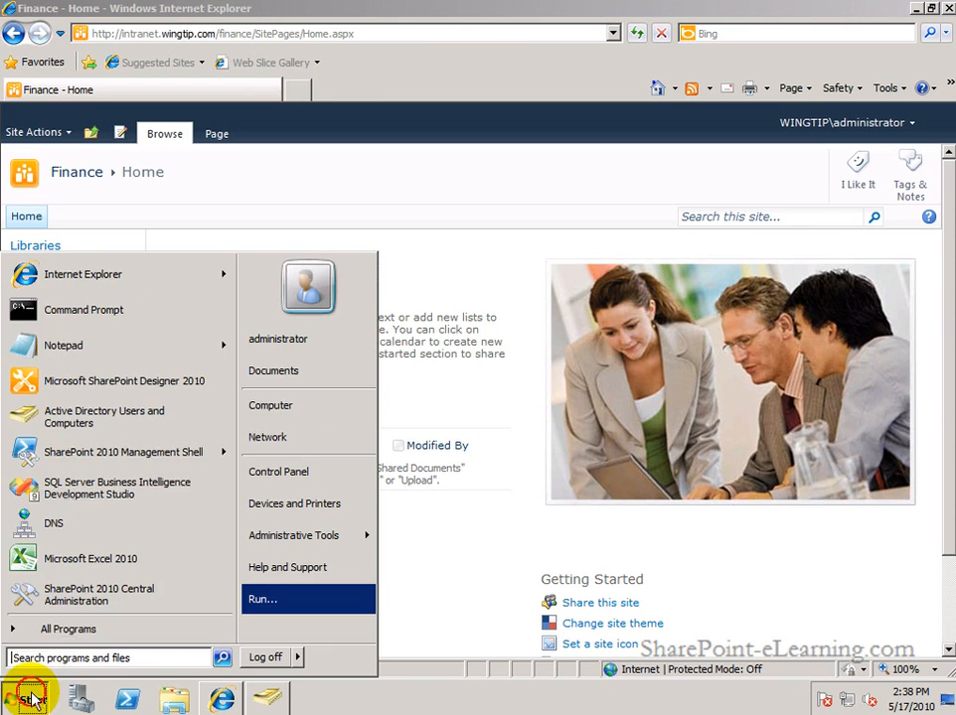
pyautogui.click(67, 628)
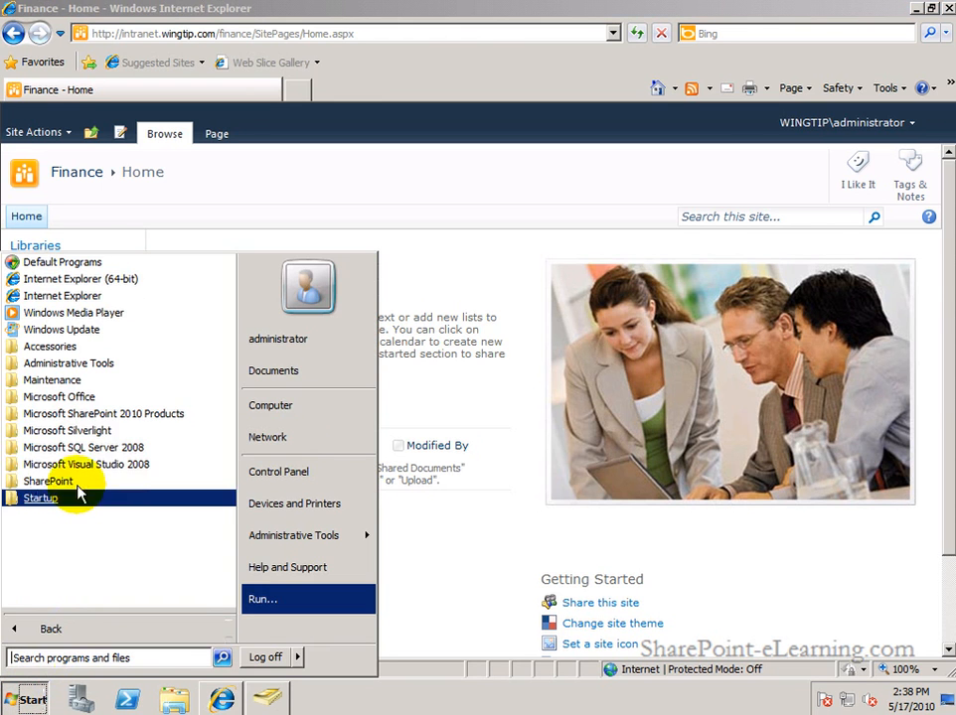
pyautogui.moveTo(103, 414)
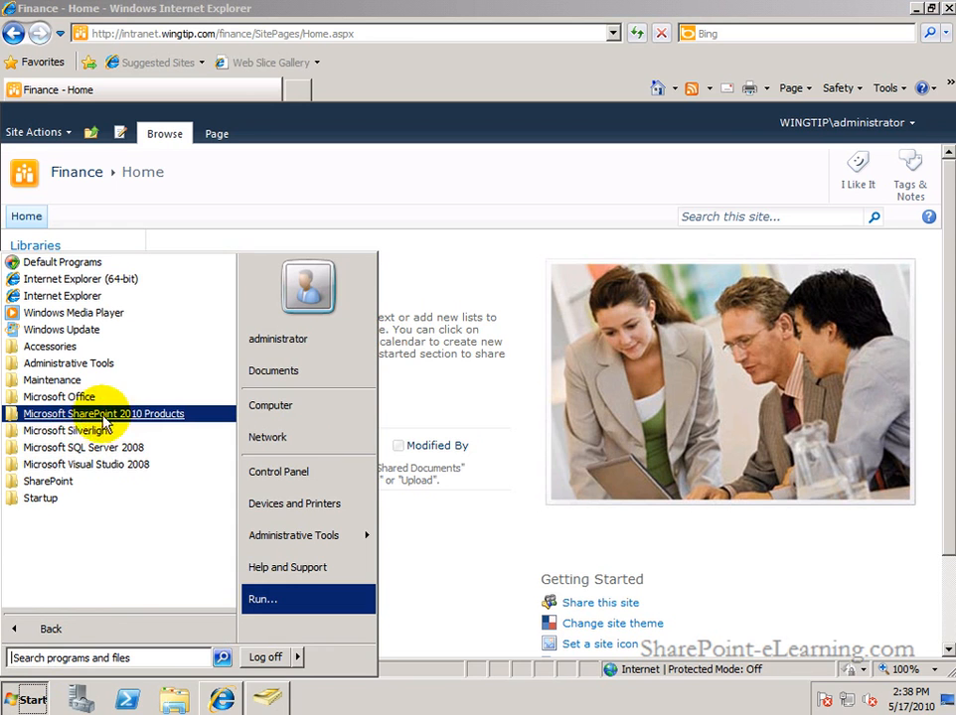
pyautogui.click(103, 414)
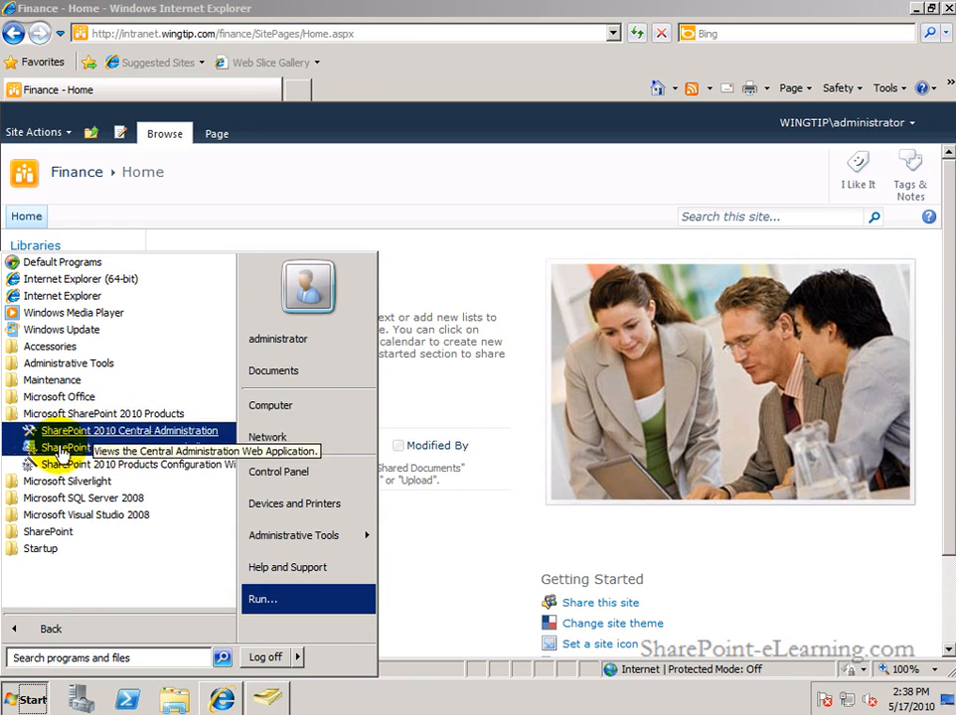
pyautogui.moveTo(129, 449)
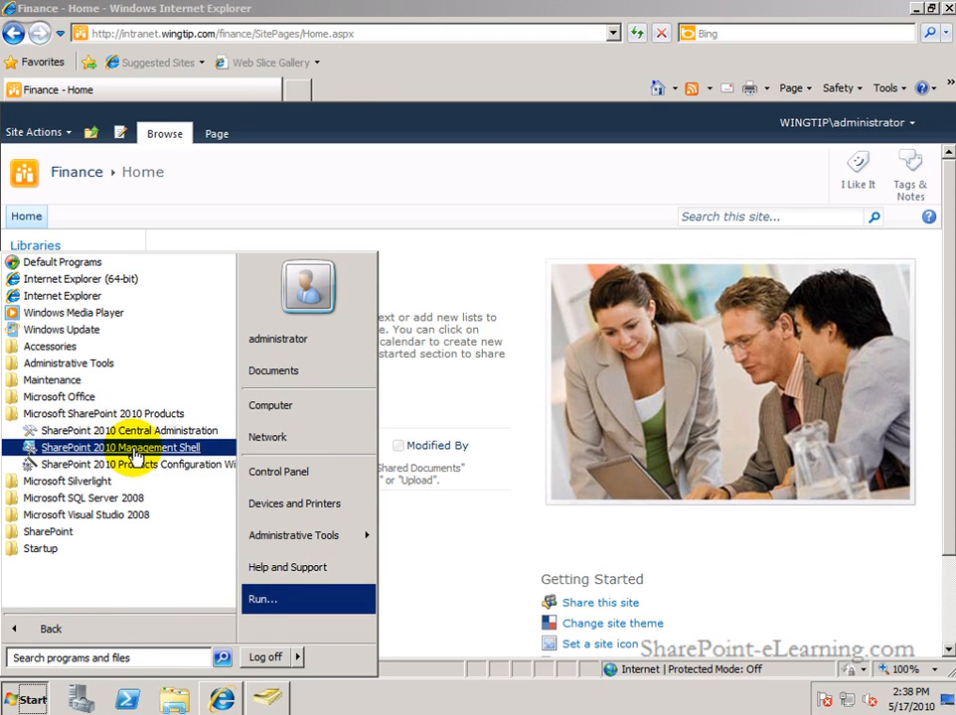
pyautogui.moveTo(140, 453)
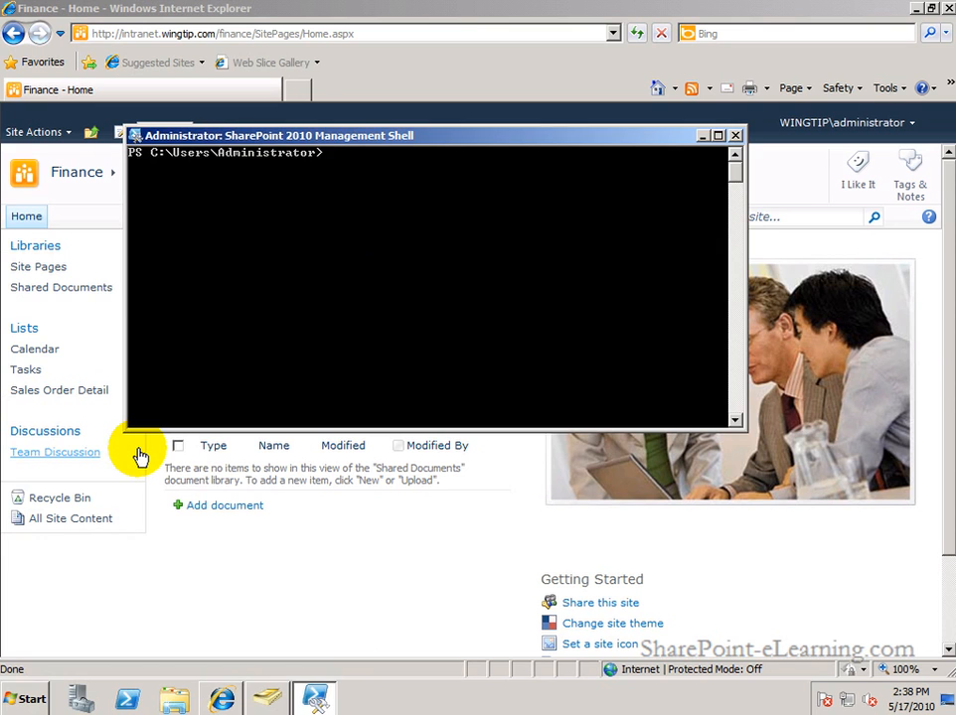
# Step: Enter stsadm -o setproperty -pn developer-dashboard -pv on in the Management Shell
pyautogui.write('s')
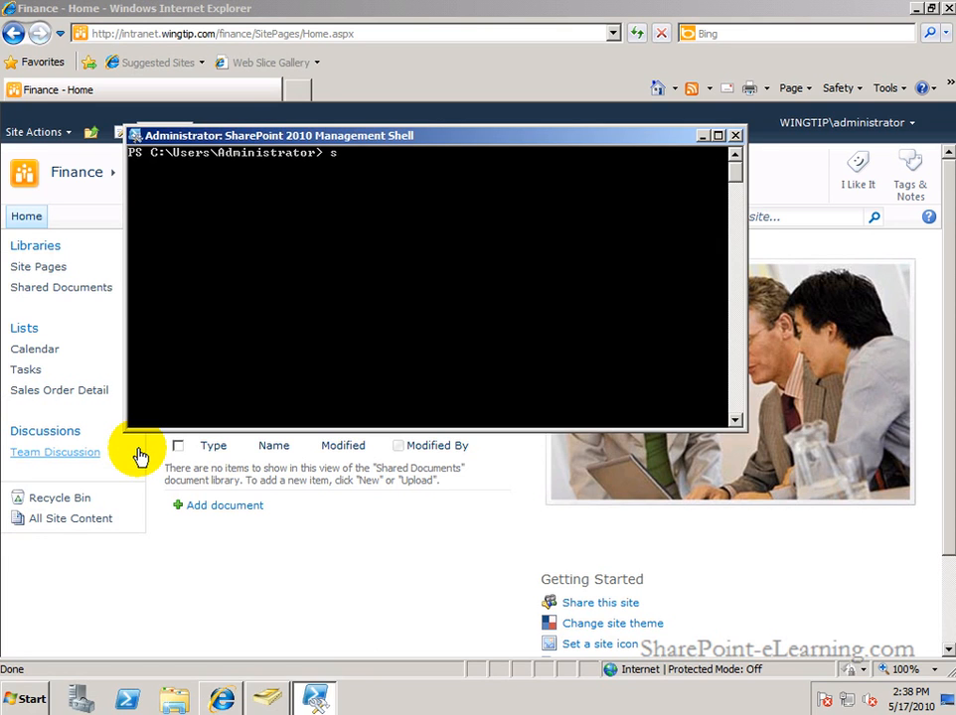
pyautogui.write('tsadm')
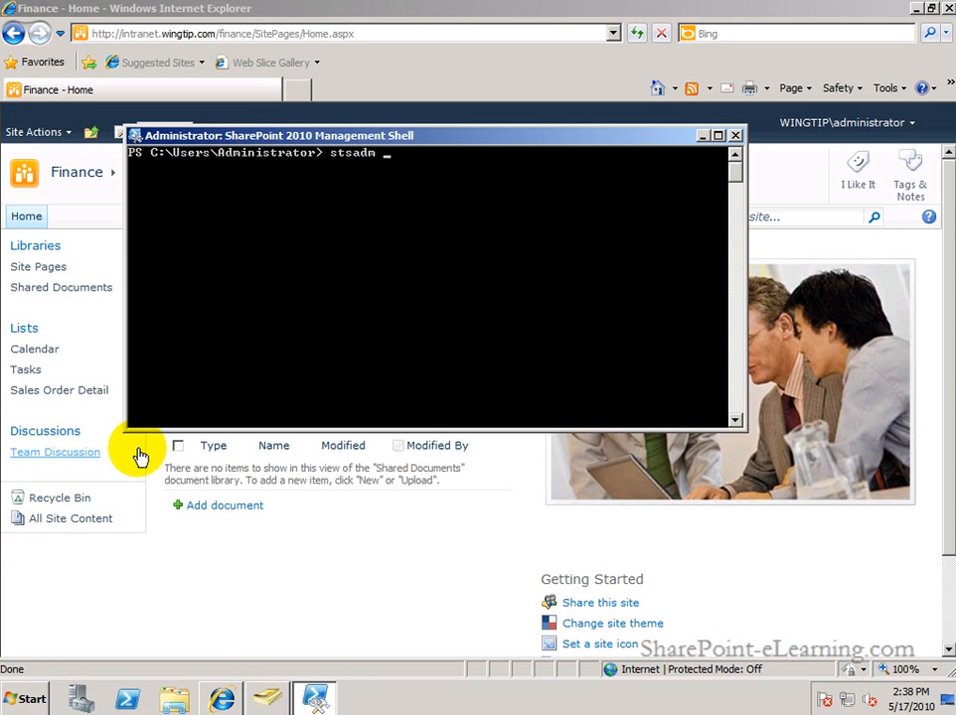
pyautogui.write('-o')
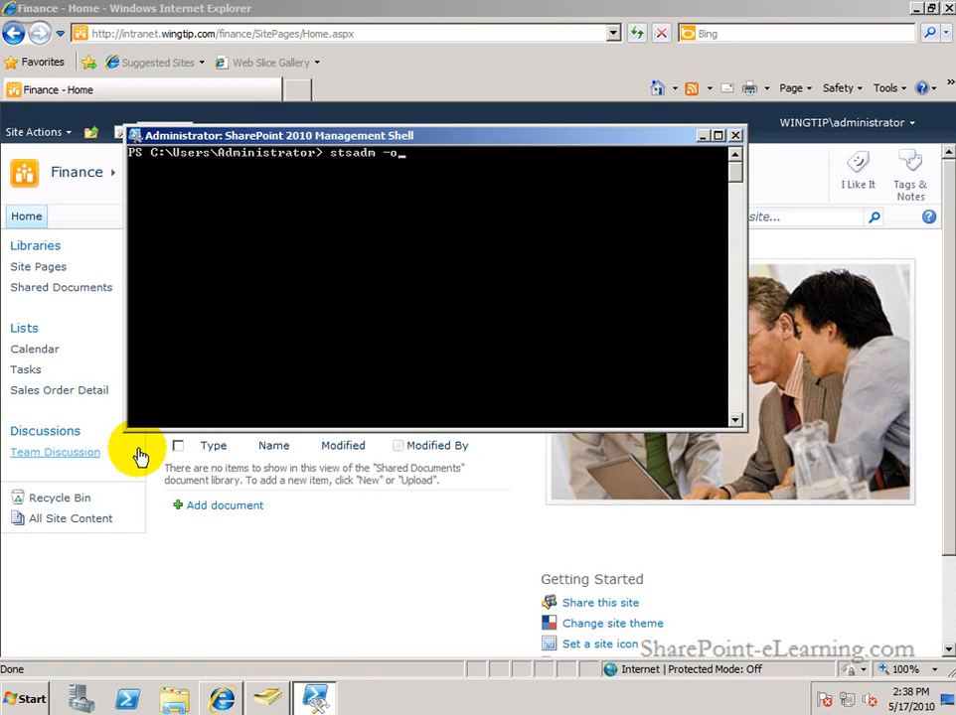
pyautogui.write('s')
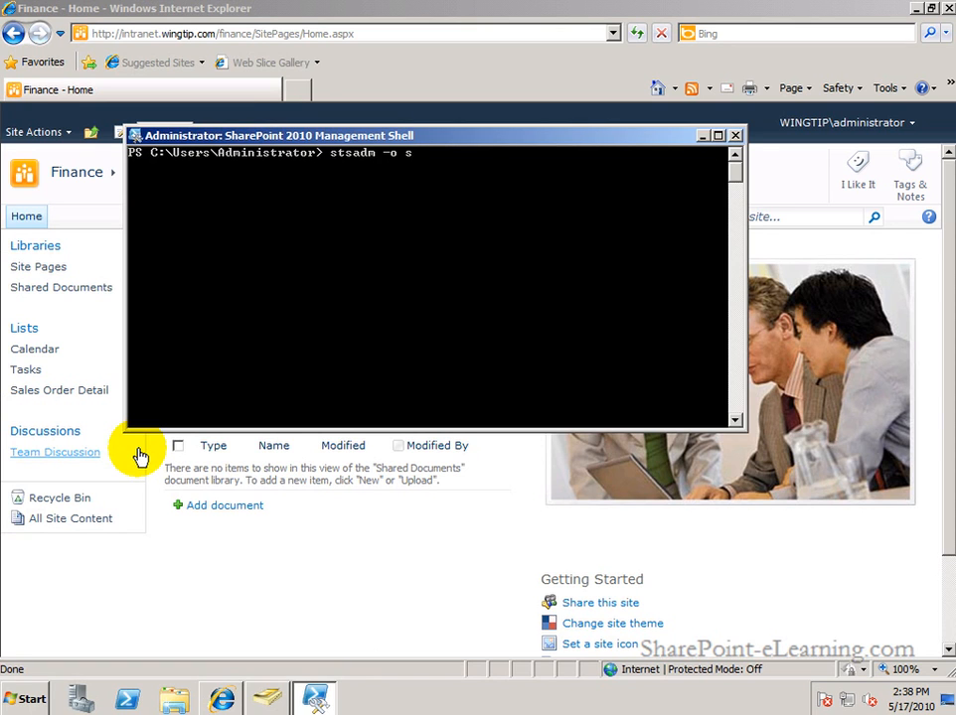
pyautogui.write('etpropert')
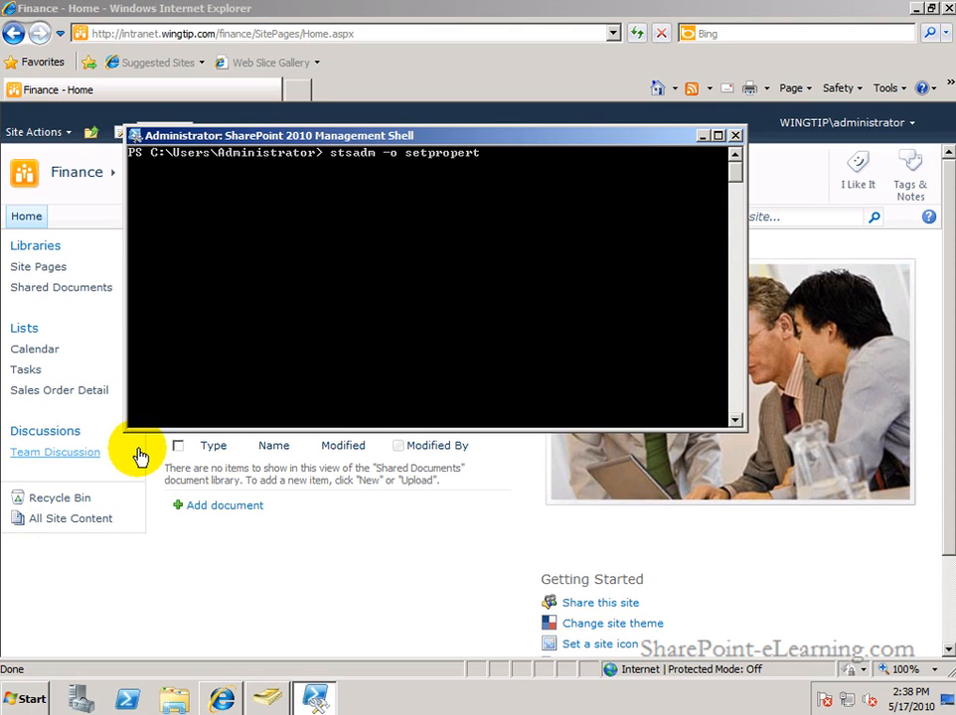
pyautogui.write('y')
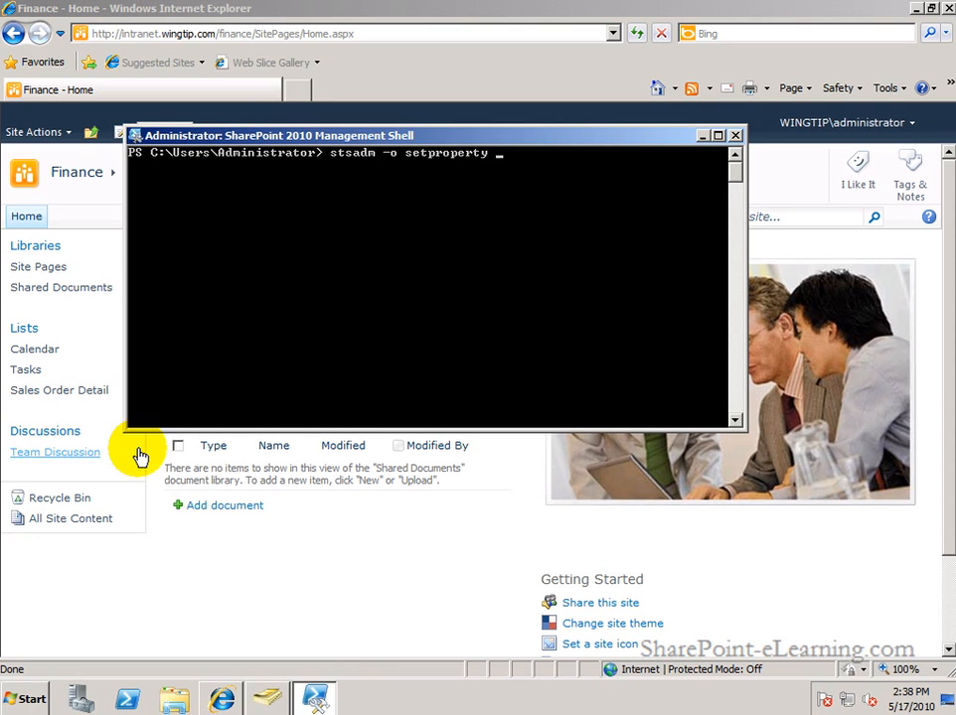
pyautogui.write('-pn')
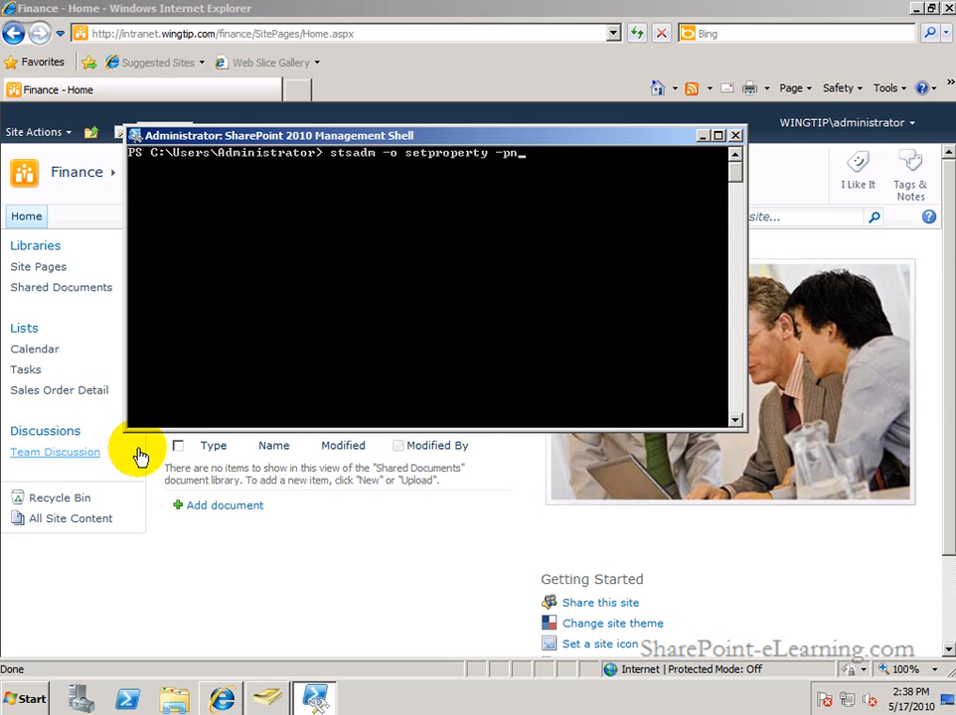
pyautogui.write('develo')
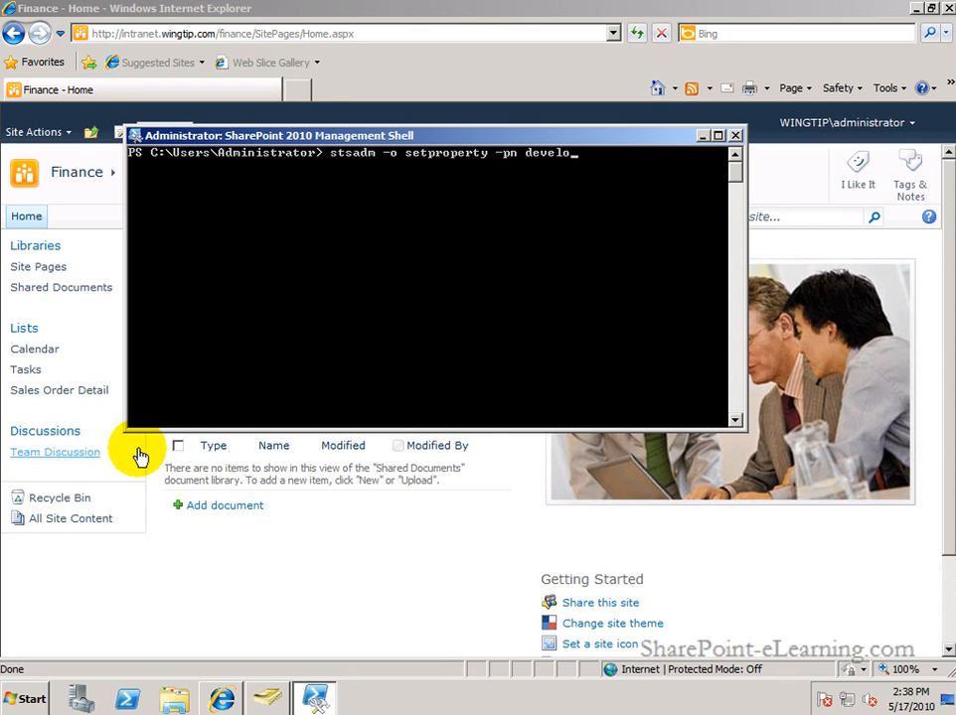
pyautogui.write('per-dash')
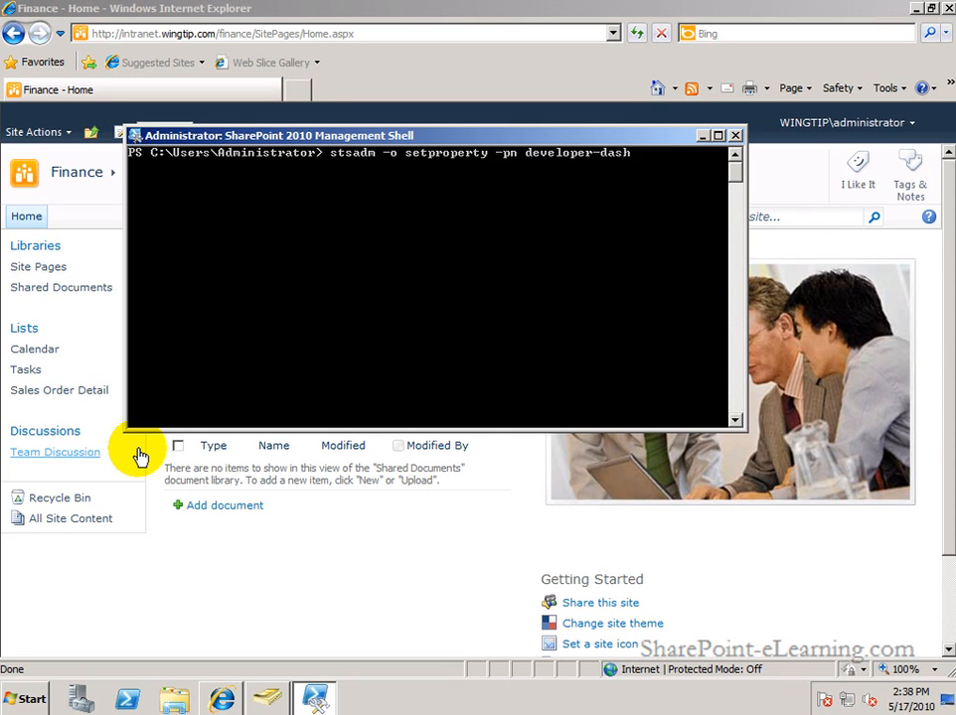
pyautogui.write('board')
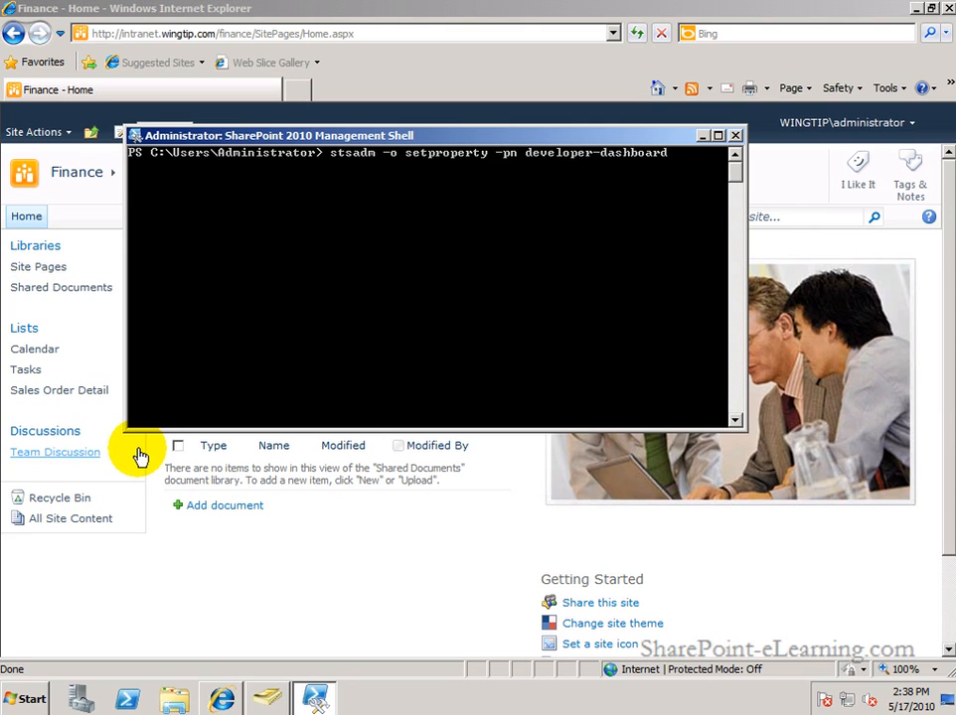
pyautogui.write('-pv')
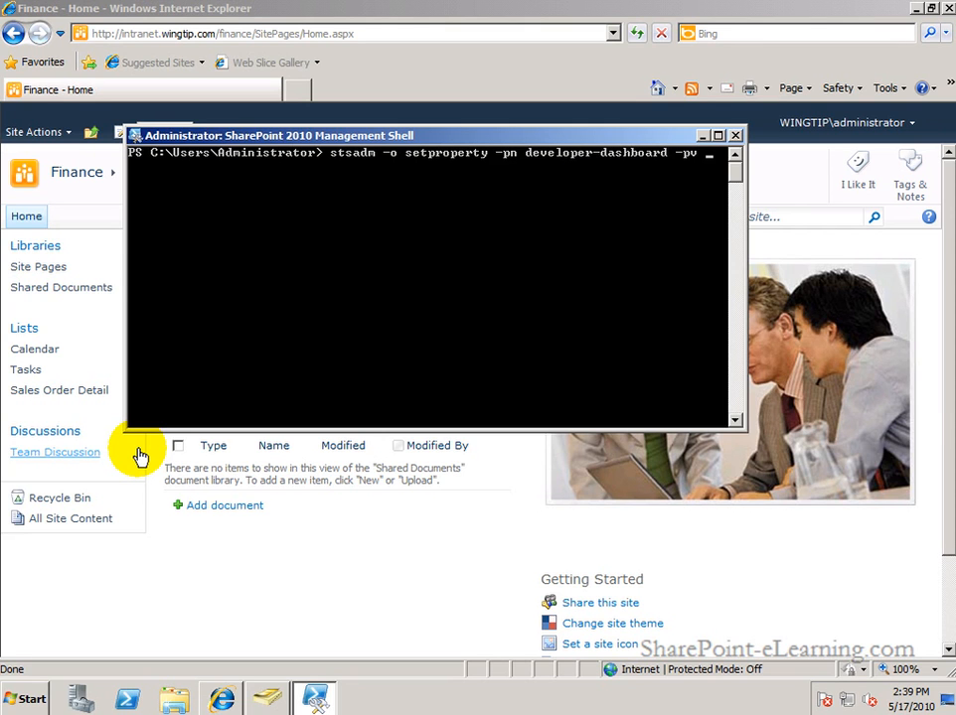
pyautogui.write('on')
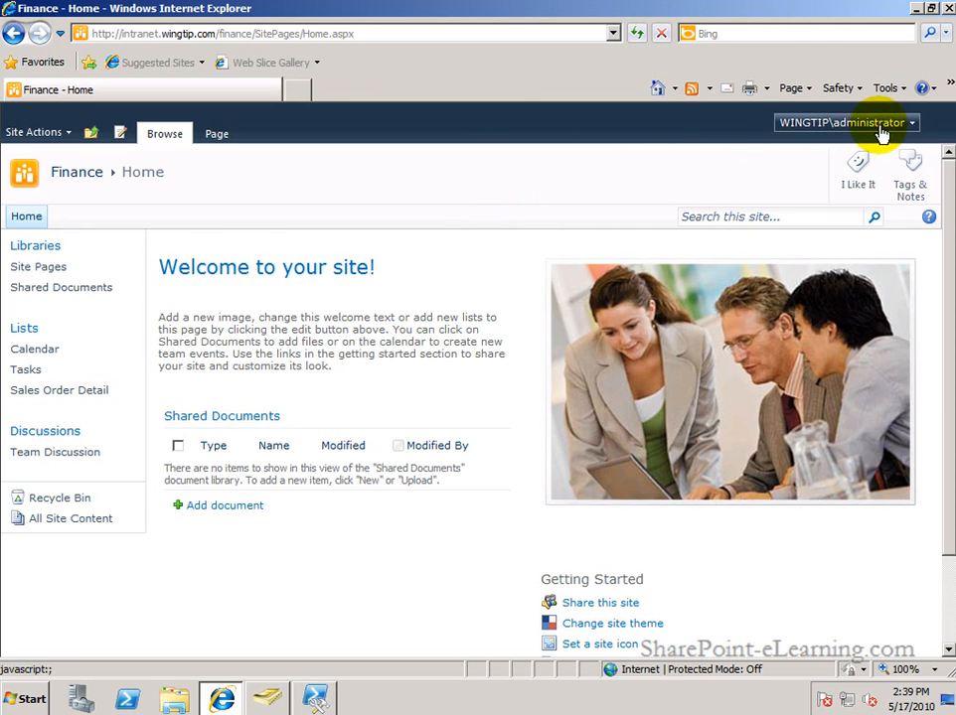
# Step: Reload the Finance home page to reveal the Developer Dashboard with request timings and queries
pyautogui.click(636, 32)
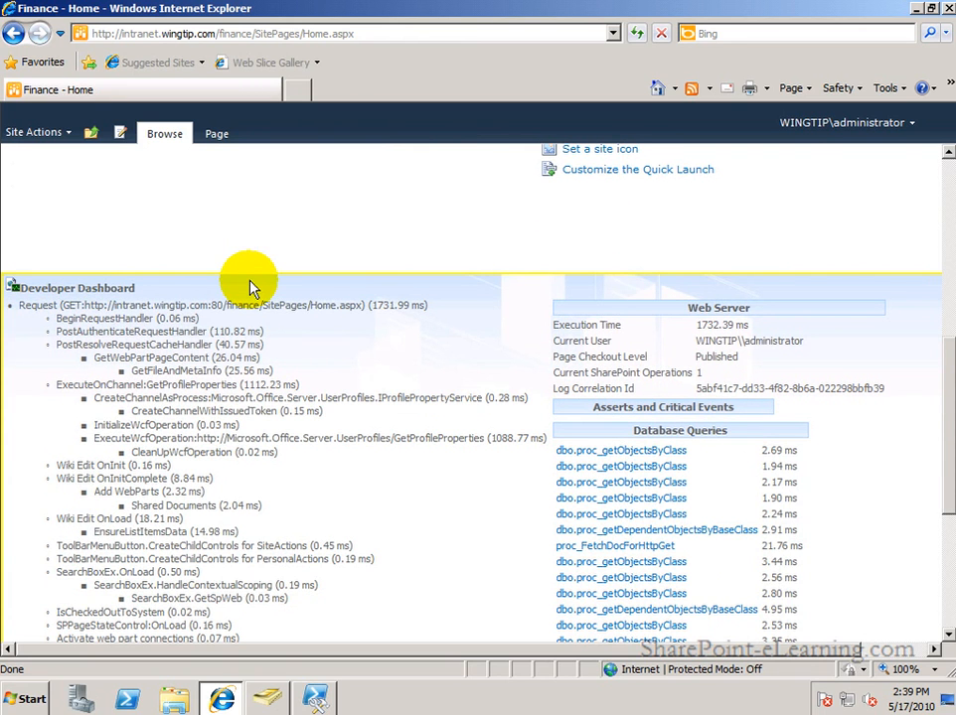
pyautogui.moveTo(945, 378)
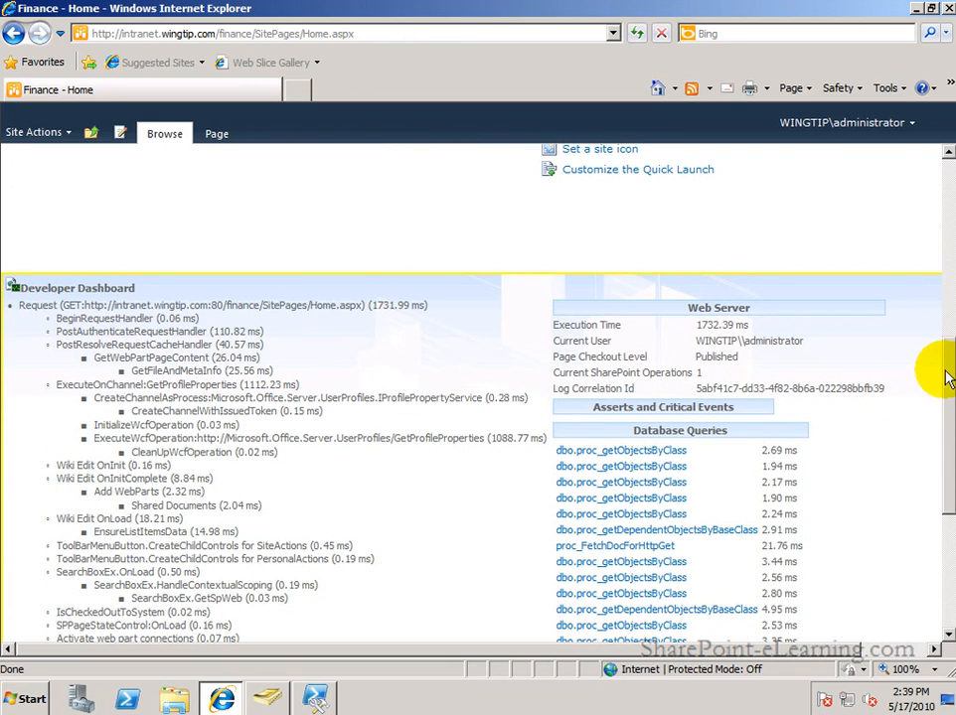
pyautogui.scroll(-3)
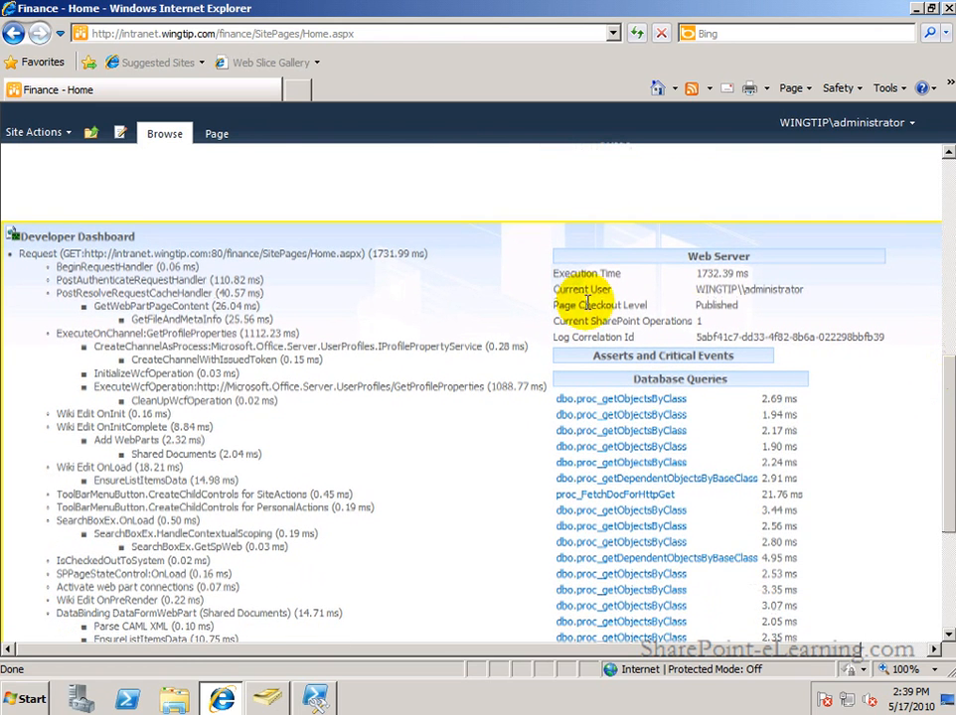
pyautogui.moveTo(723, 274)
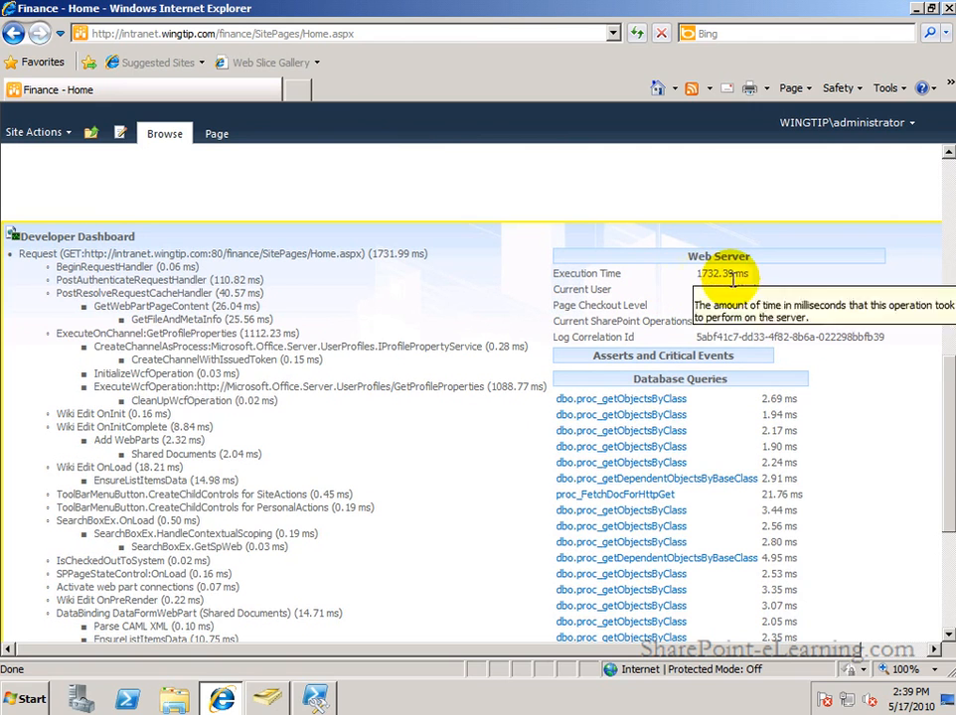
pyautogui.moveTo(759, 291)
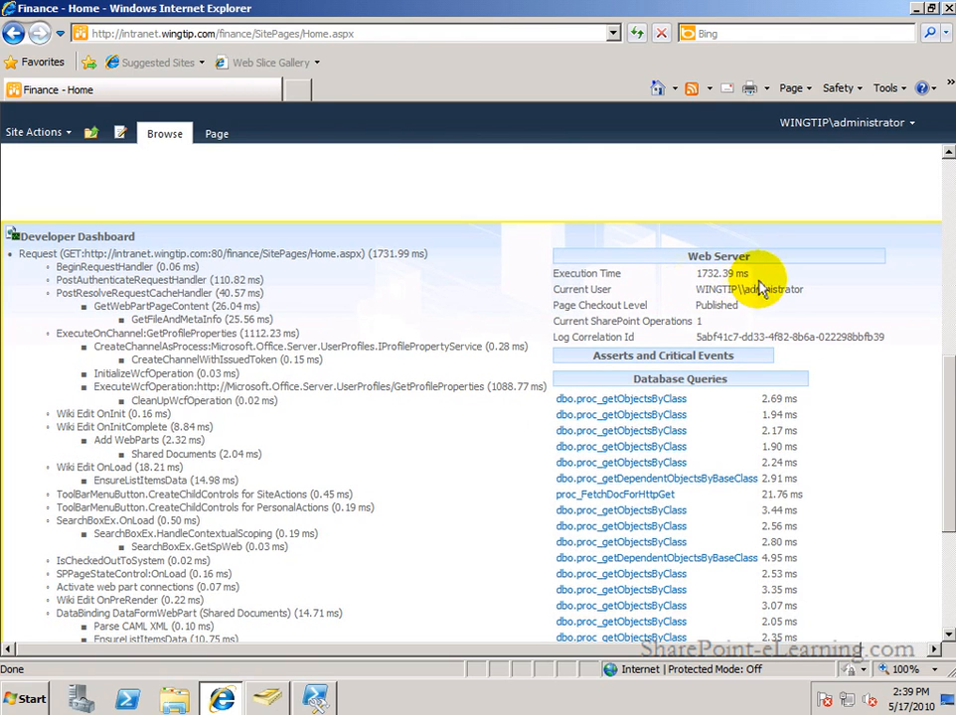
pyautogui.moveTo(775, 290)
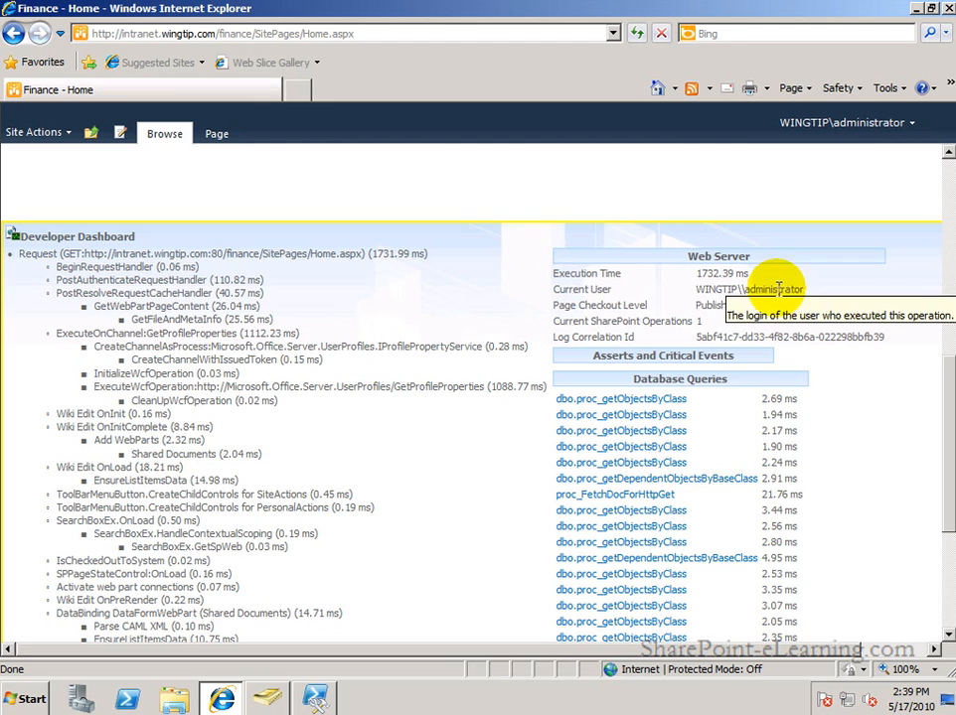
pyautogui.moveTo(735, 320)
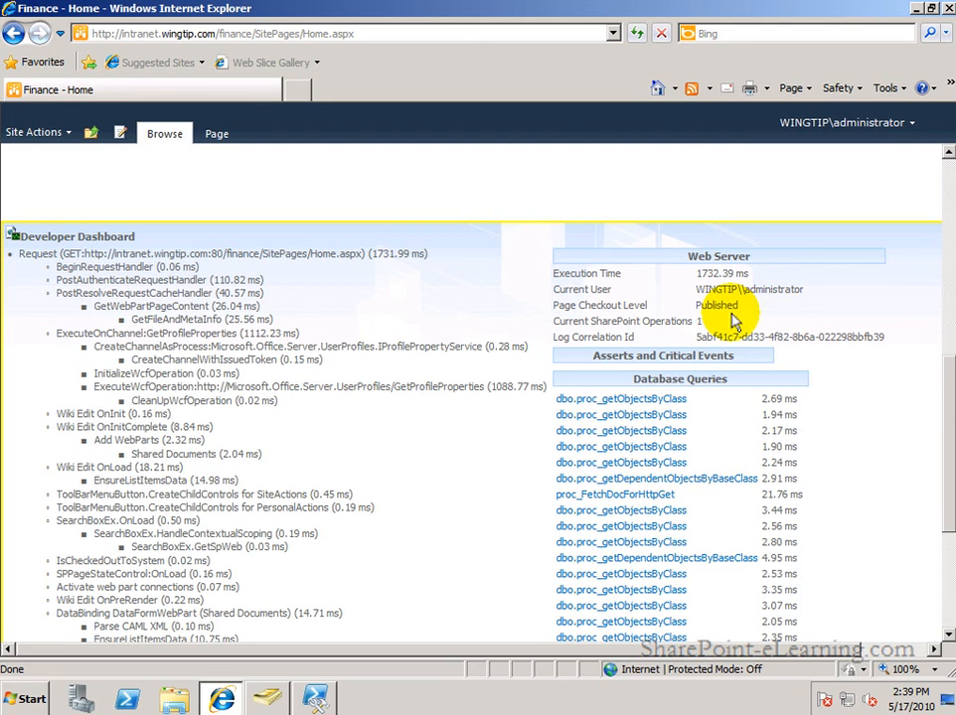
pyautogui.moveTo(924, 389)
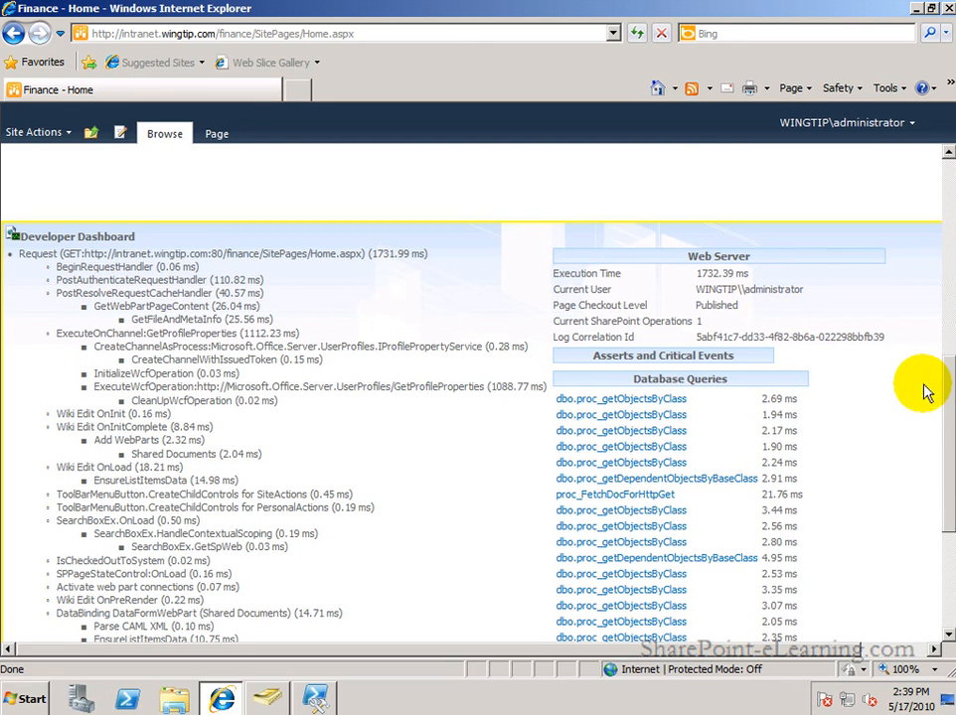
pyautogui.scroll(-3)
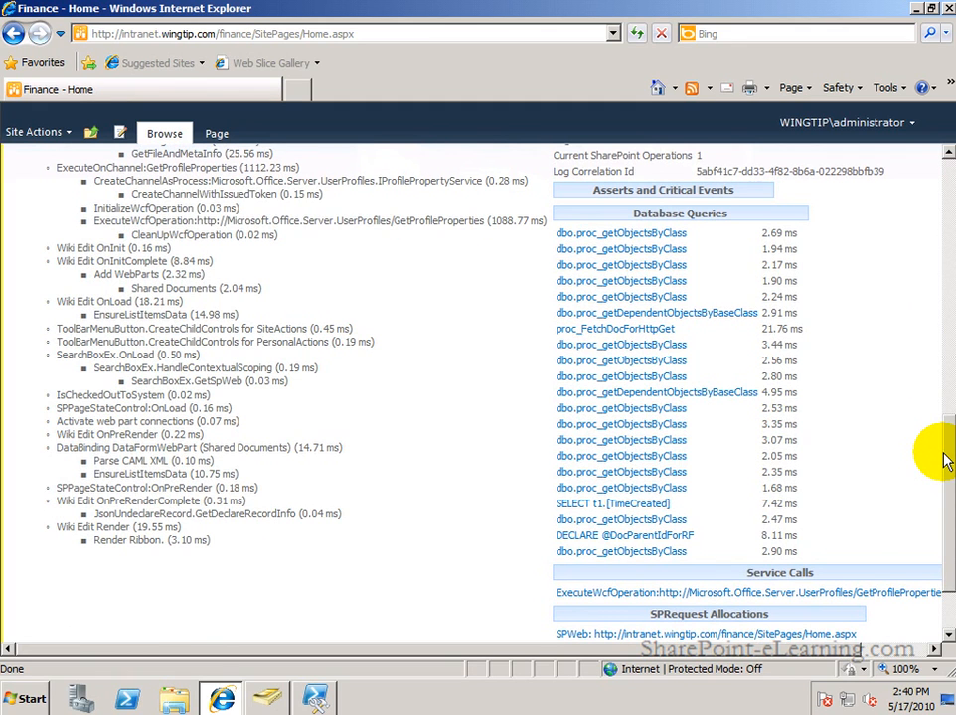
pyautogui.scroll(-3)
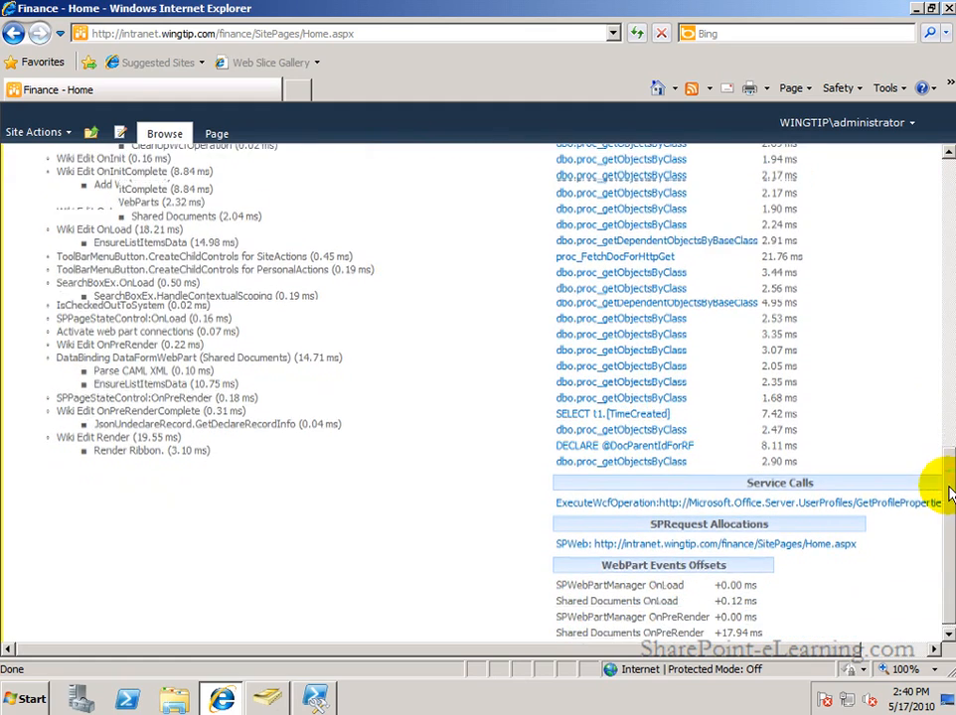
pyautogui.scroll(-3)
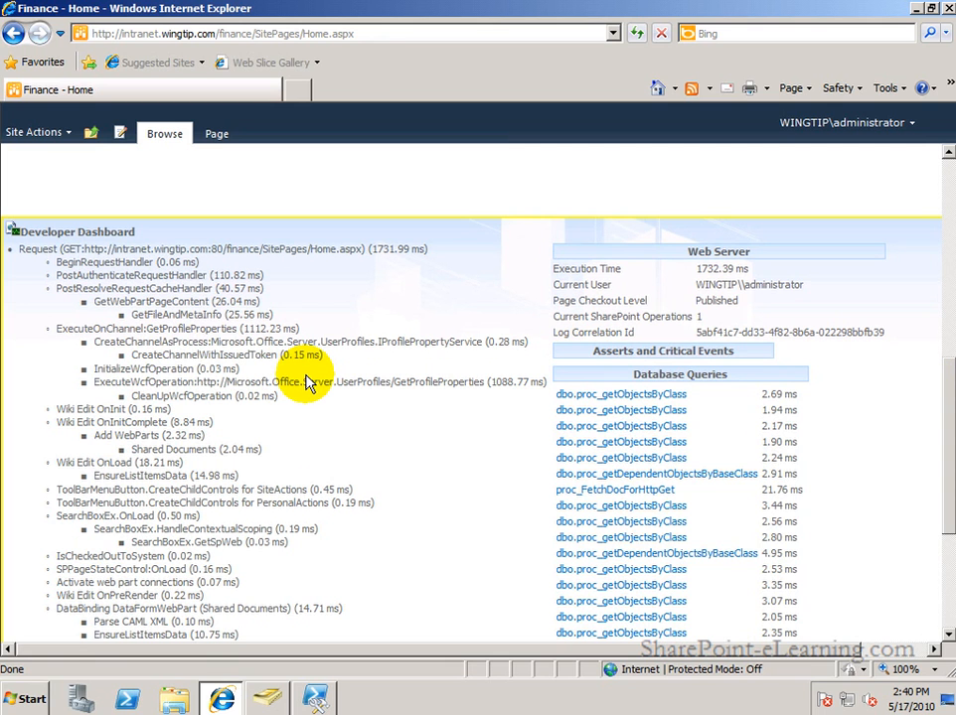
pyautogui.moveTo(886, 217)
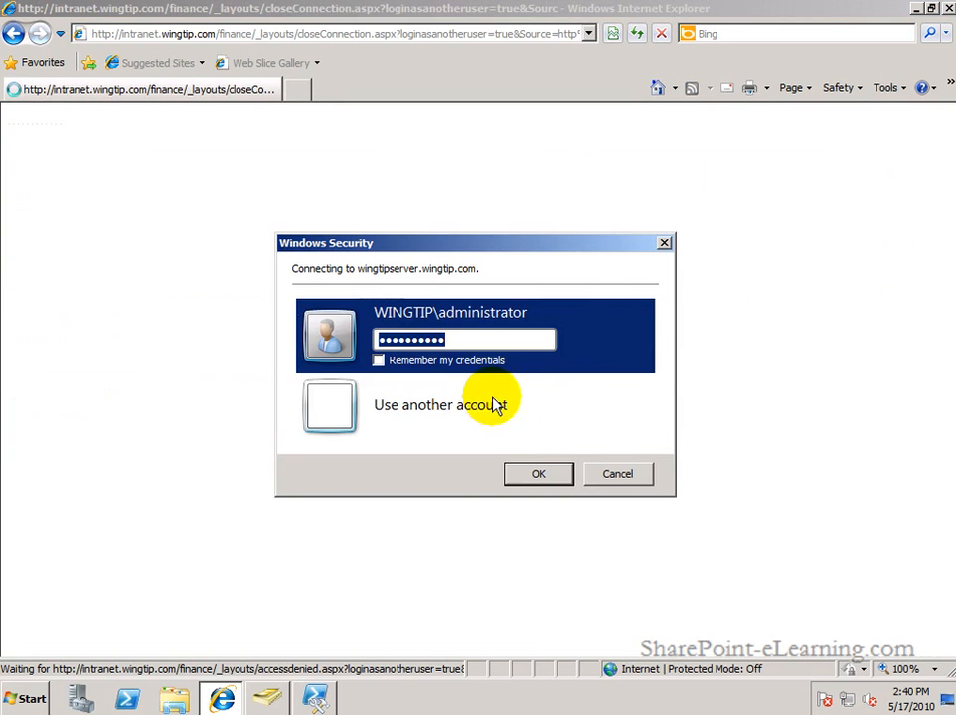
# Step: Sign in with another account as irene and view the Finance page with the dashboard
pyautogui.click(435, 406)
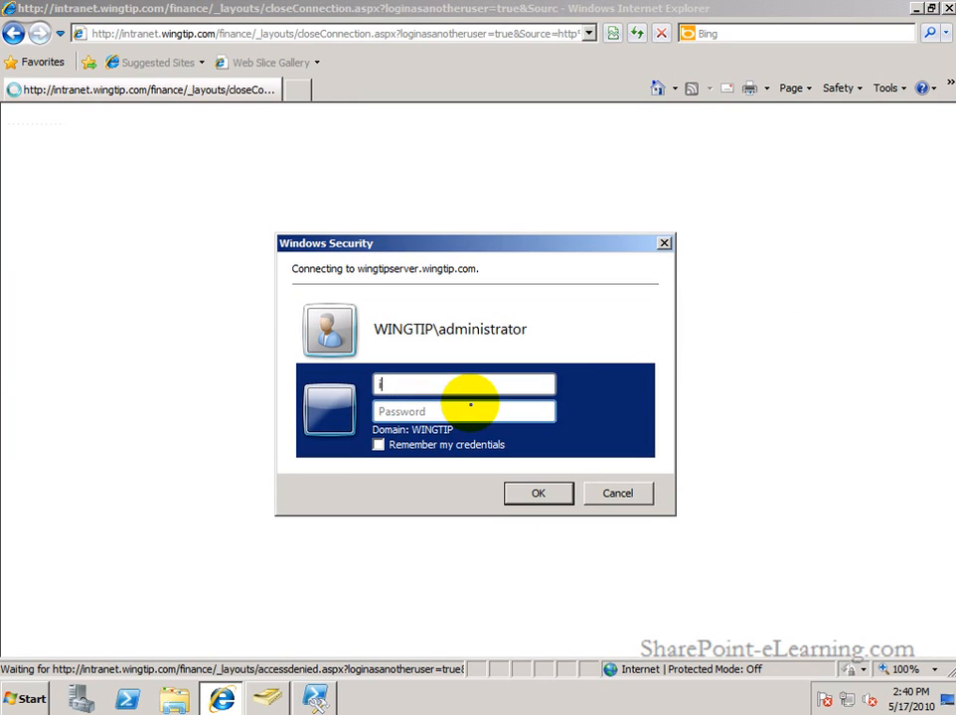
pyautogui.write('irene')
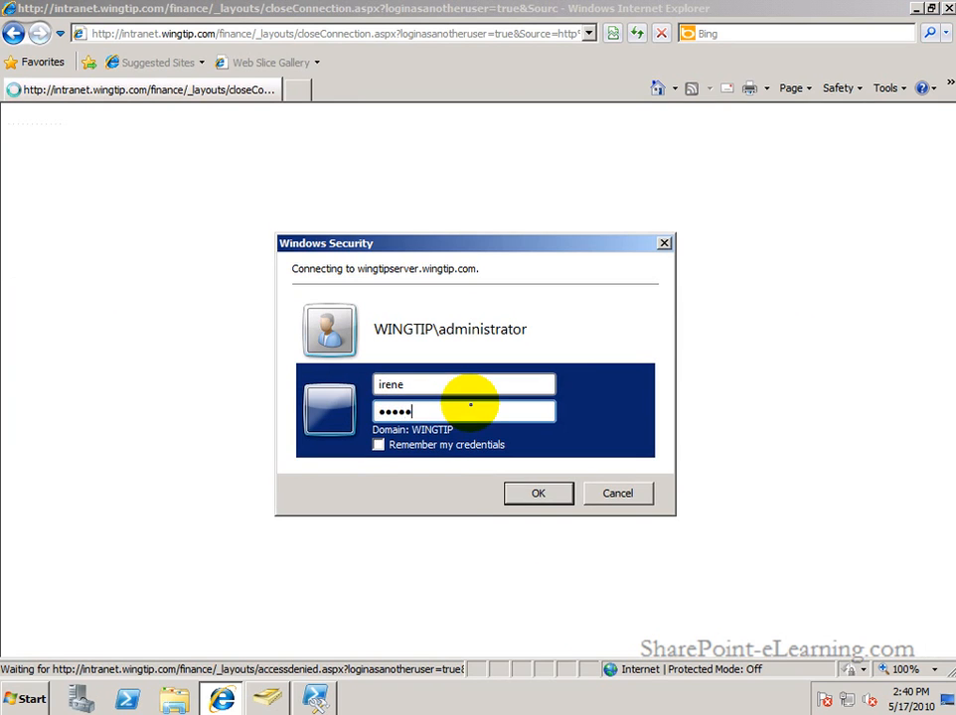
pyautogui.click(538, 493)
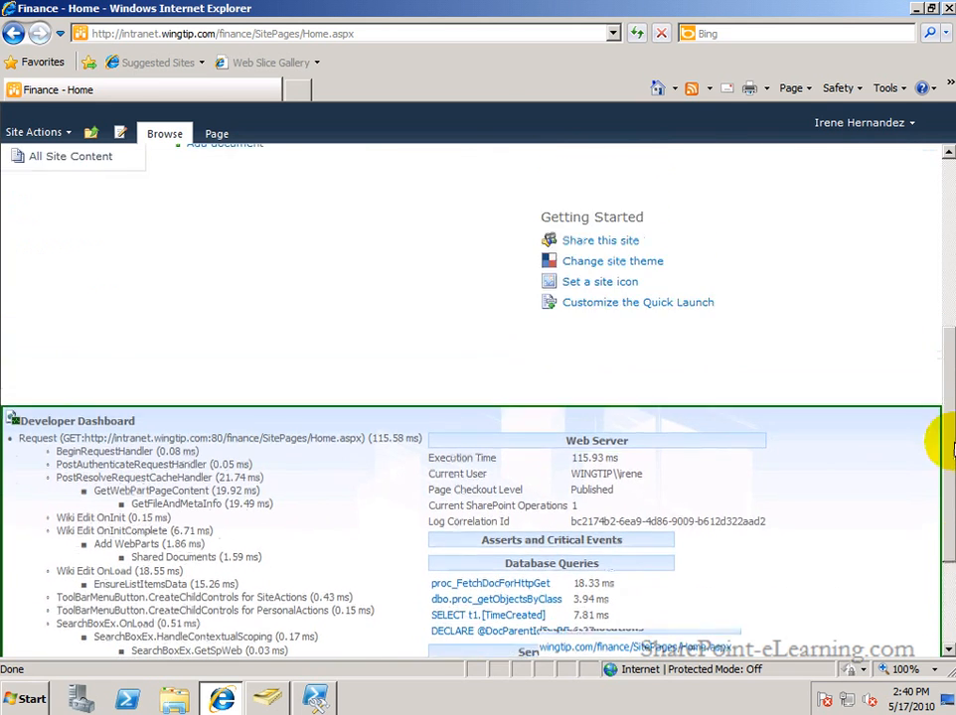
# Step: Sign in as a different user, brian, and check the Finance page shows no Developer Dashboard
pyautogui.click(858, 124)
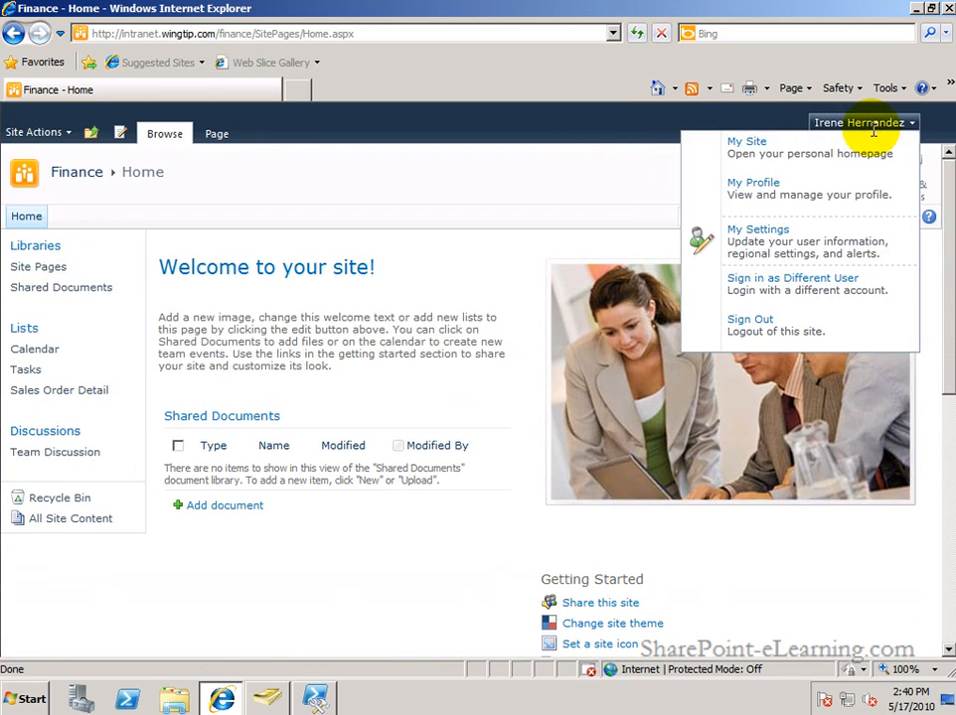
pyautogui.click(785, 278)
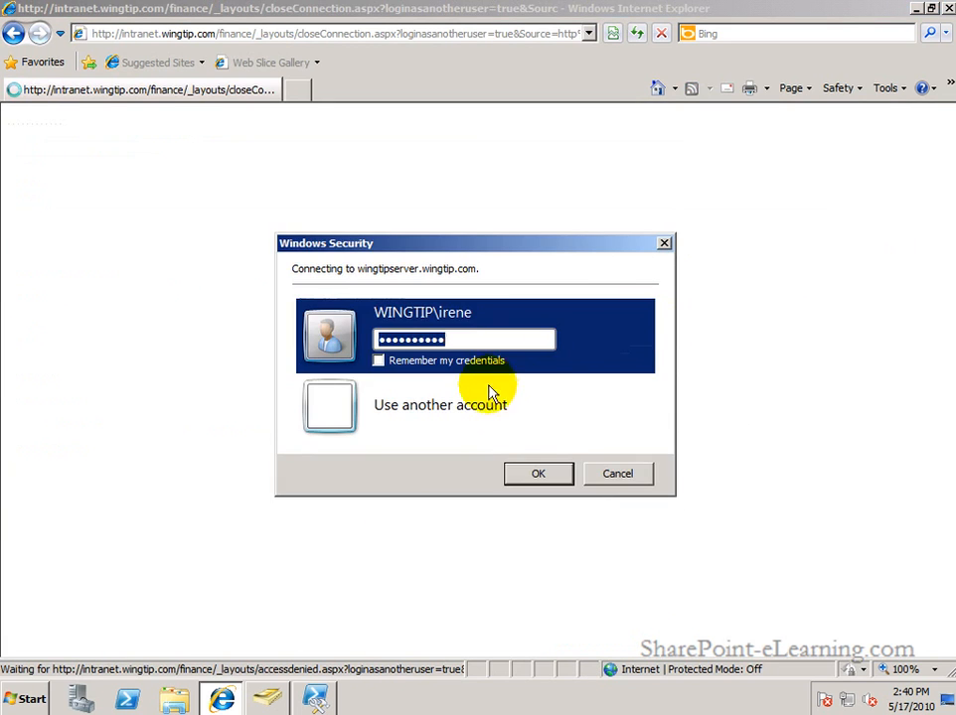
pyautogui.click(441, 406)
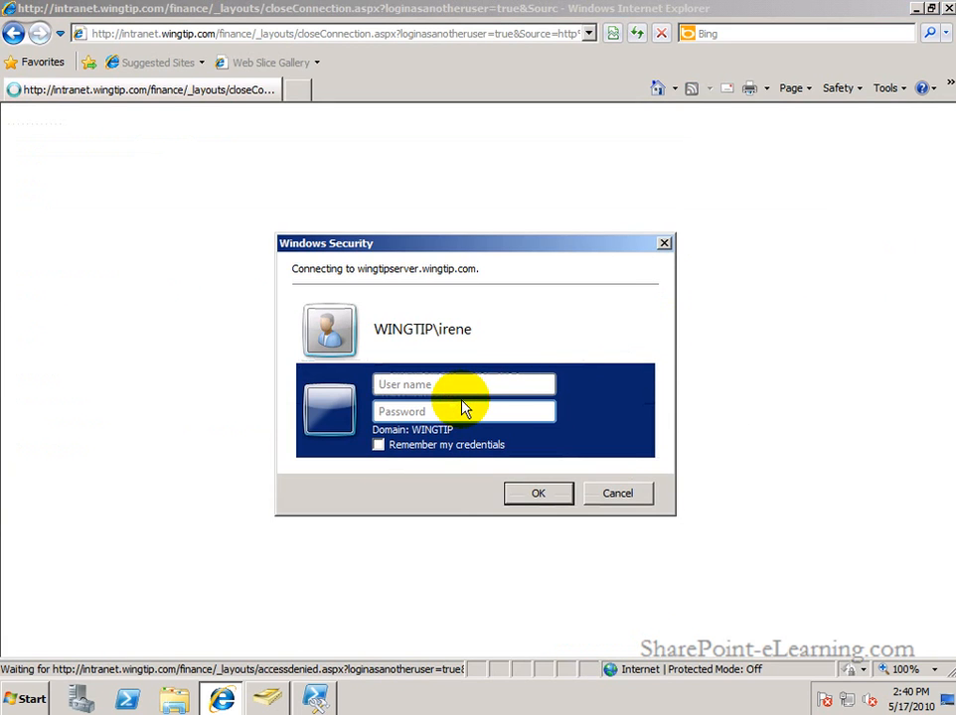
pyautogui.write('brian')
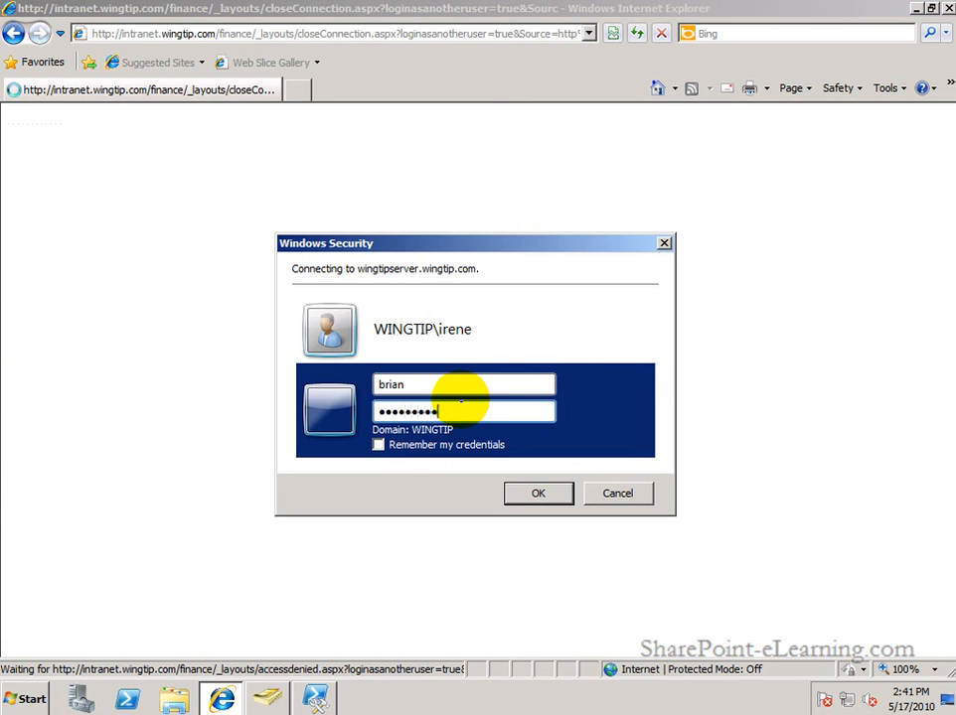
pyautogui.click(537, 493)
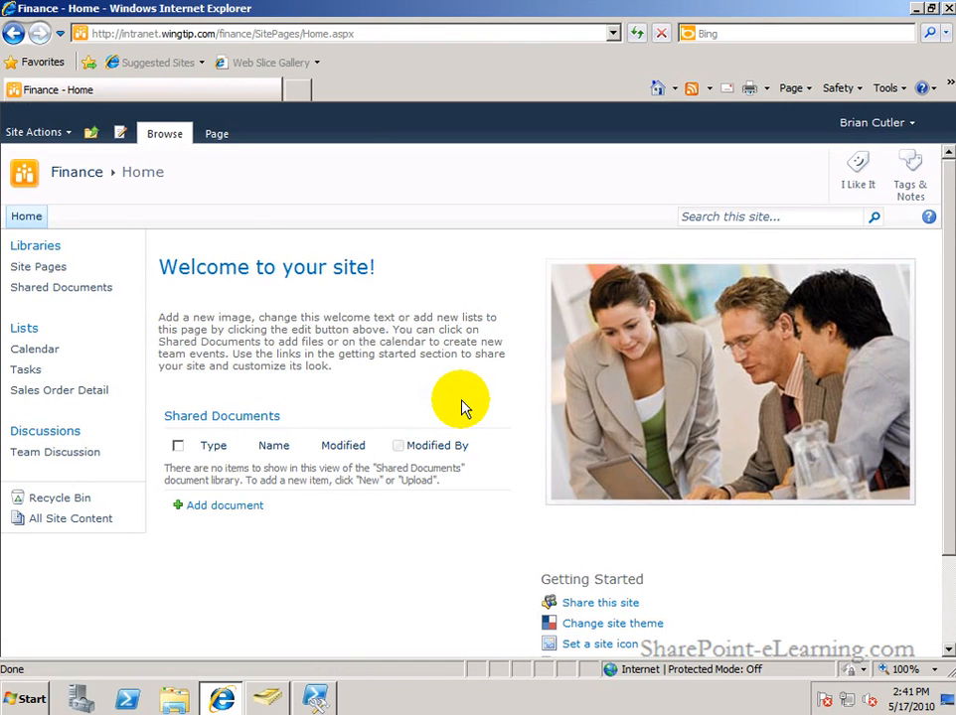
pyautogui.scroll(-3)
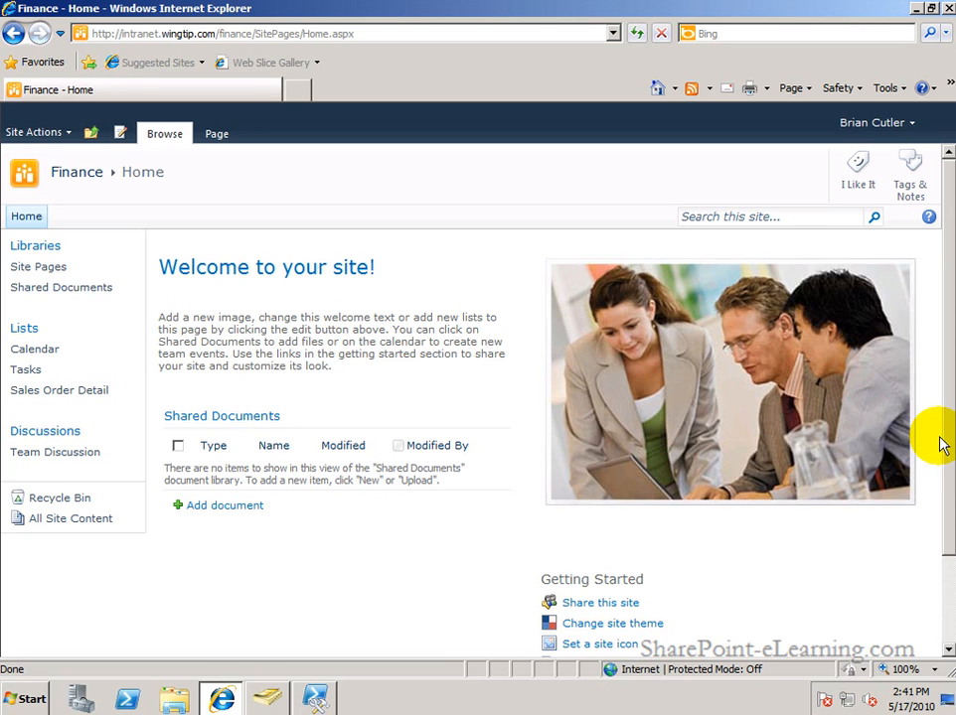
pyautogui.moveTo(397, 565)
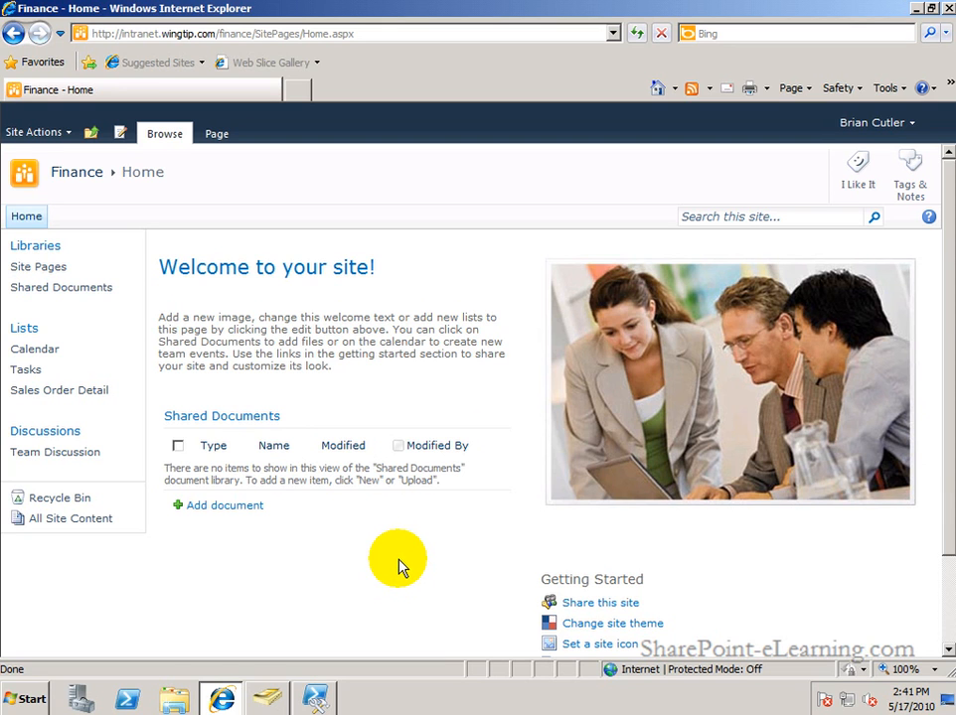
pyautogui.moveTo(799, 199)
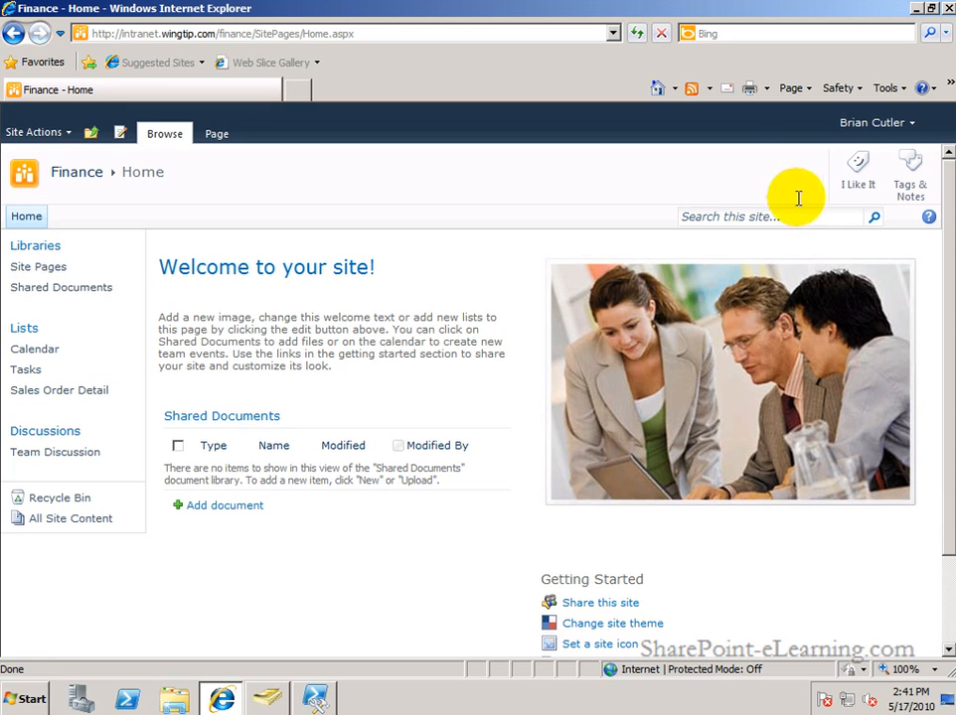
# Step: Sign in as a different user with the administrator account and its password
pyautogui.click(874, 123)
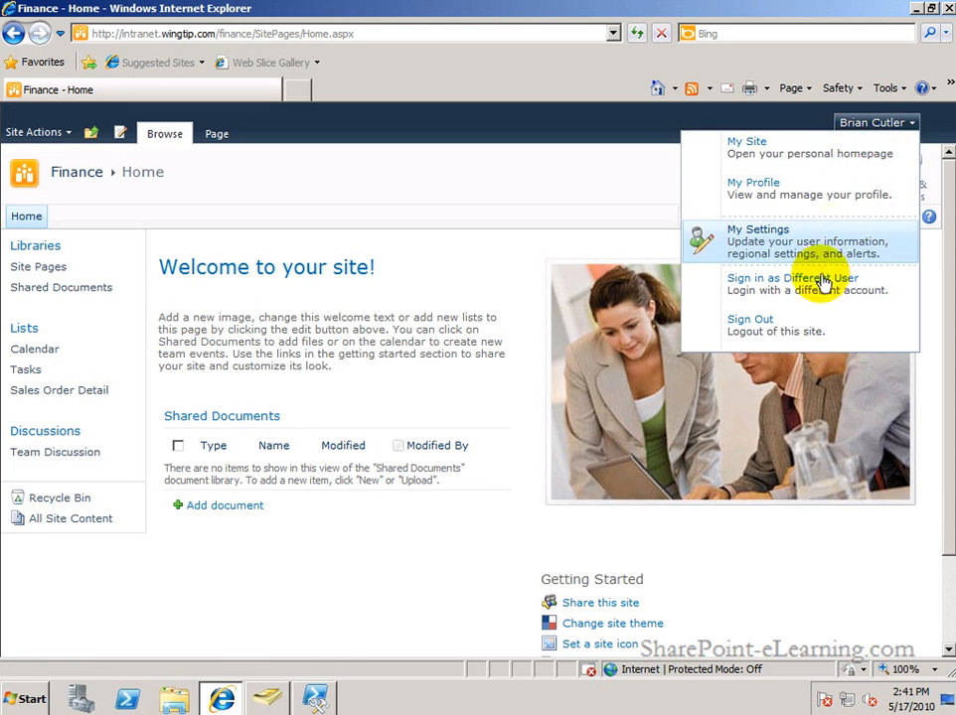
pyautogui.click(783, 279)
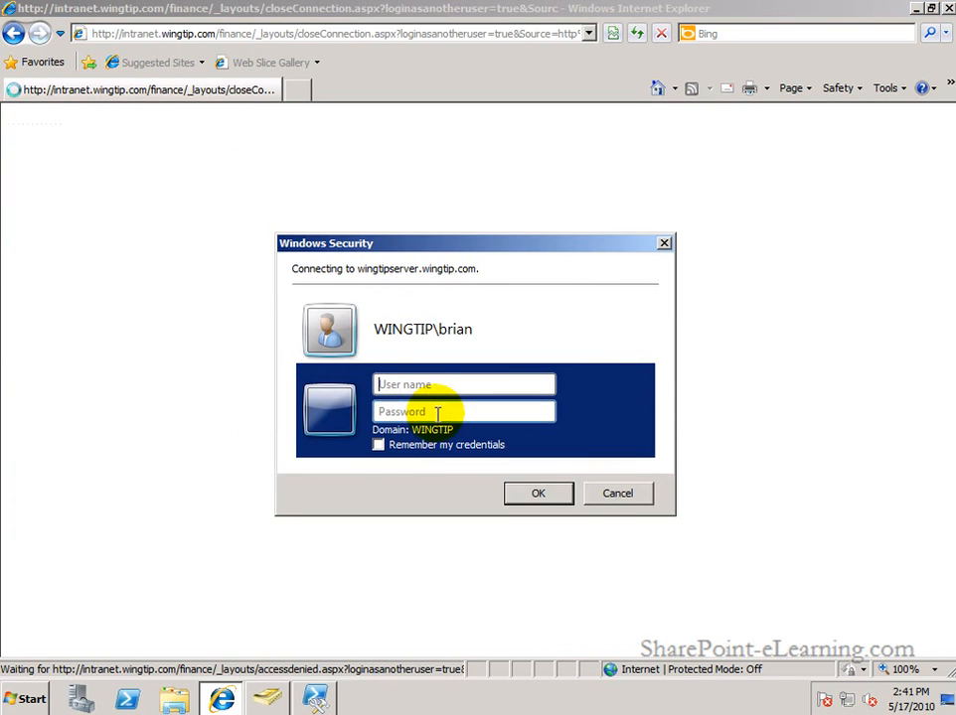
pyautogui.write('admini')
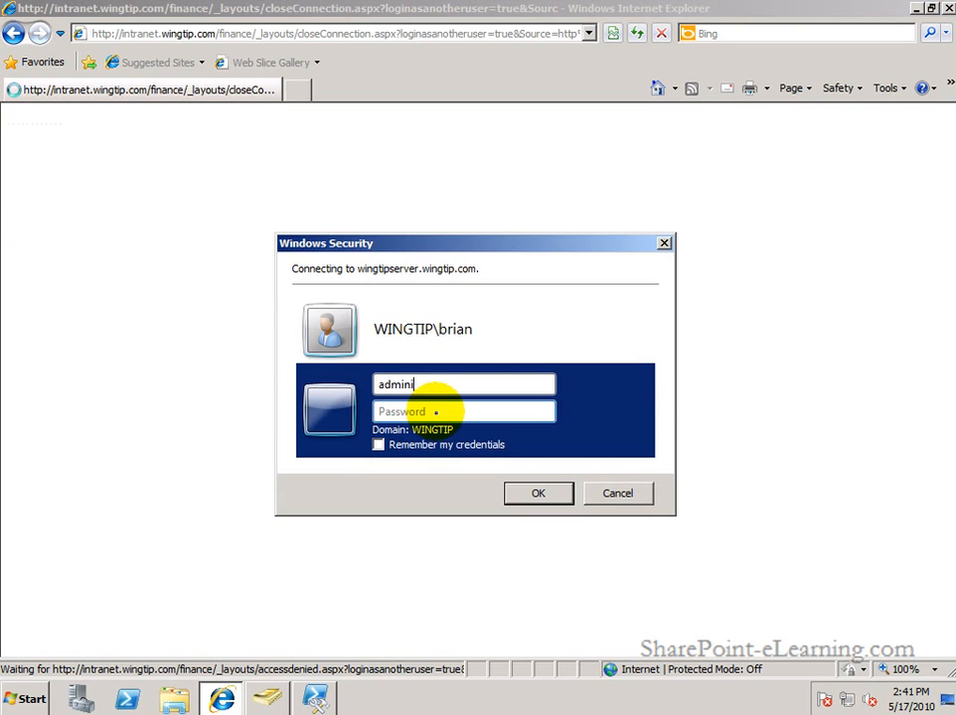
pyautogui.write('strator')
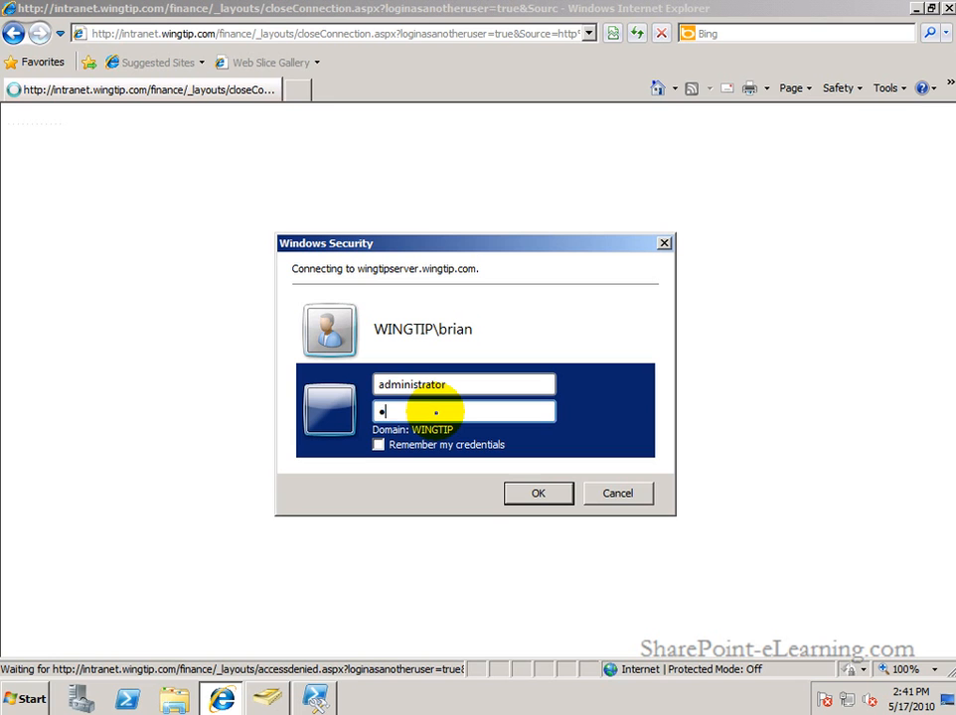
pyautogui.write('password')
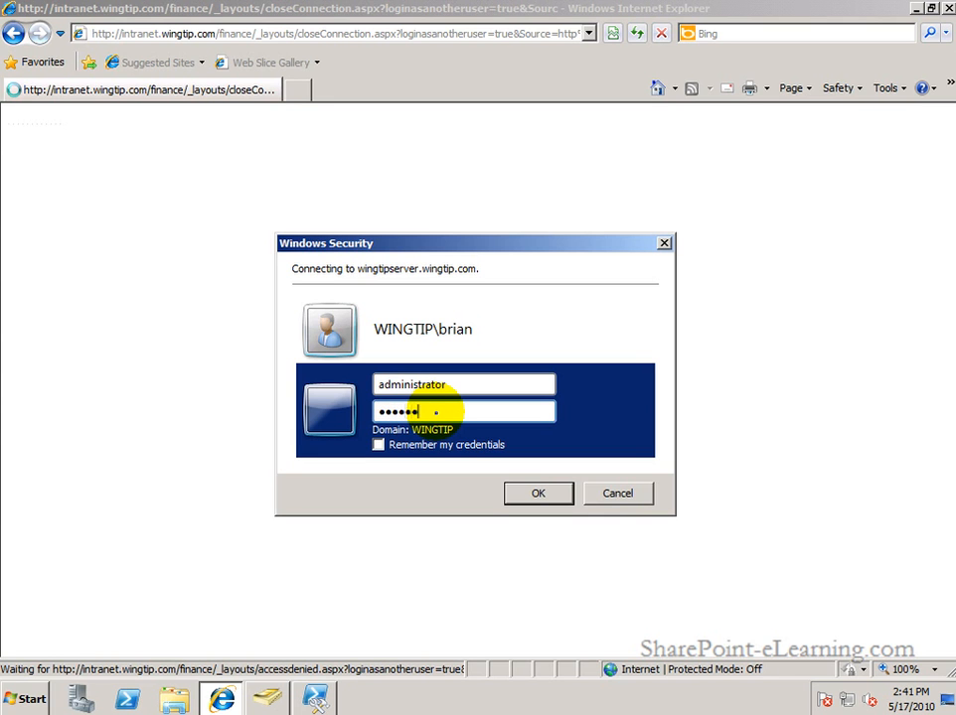
pyautogui.click(539, 493)
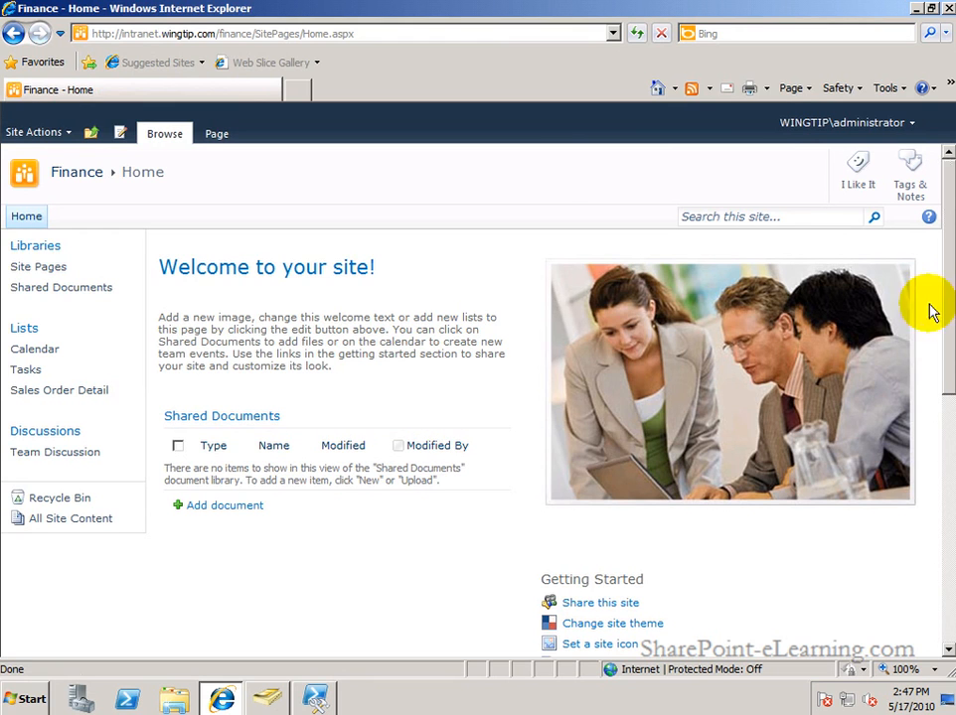
pyautogui.moveTo(566, 187)
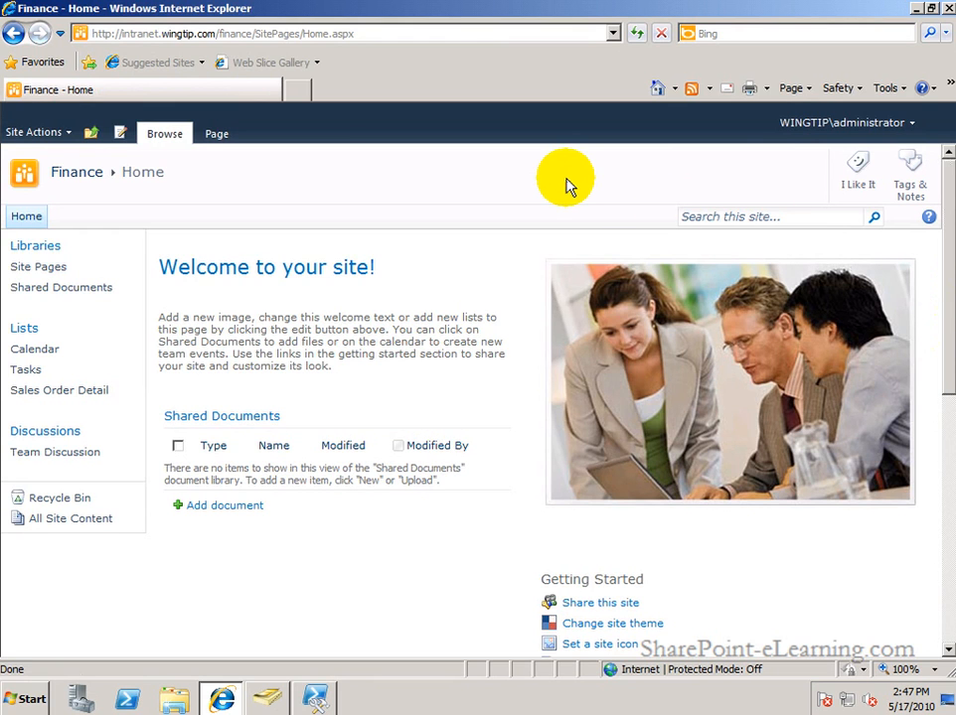
pyautogui.moveTo(322, 696)
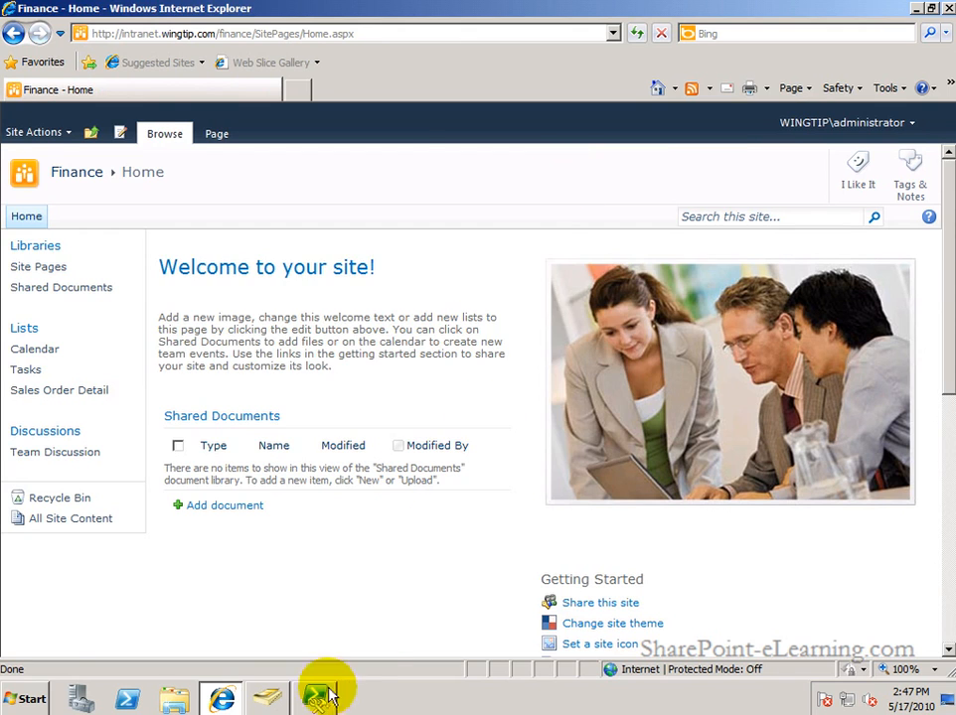
# Step: Run stsadm -o setproperty -pn developer-dashboard -pv off in the Management Shell
pyautogui.click(324, 700)
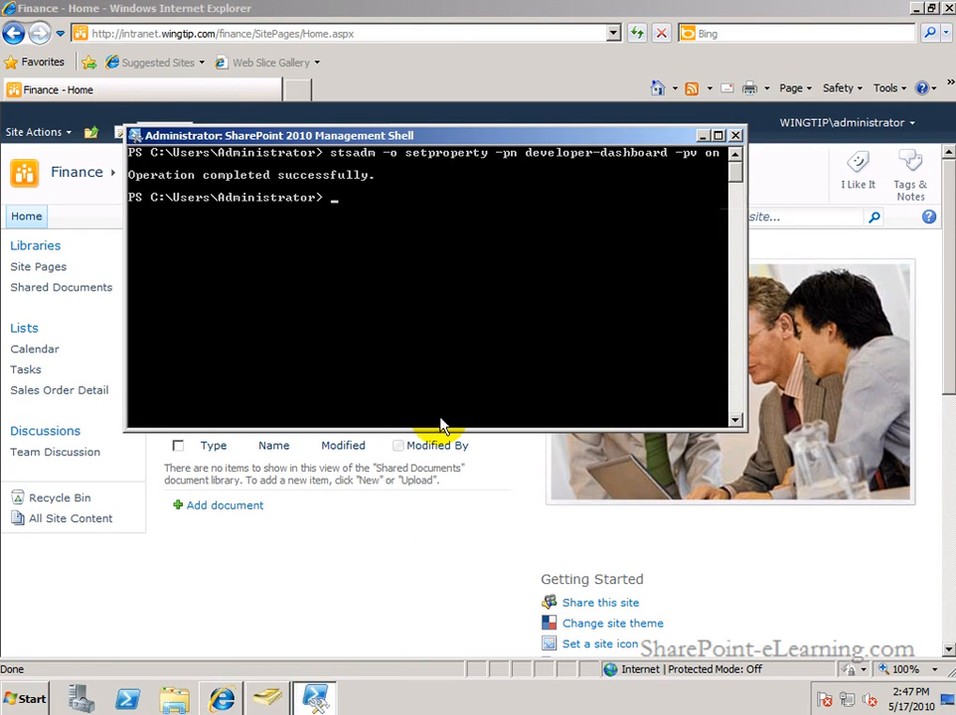
pyautogui.write('stsadm -o setproperty -pn developer-dashboard -pv on')
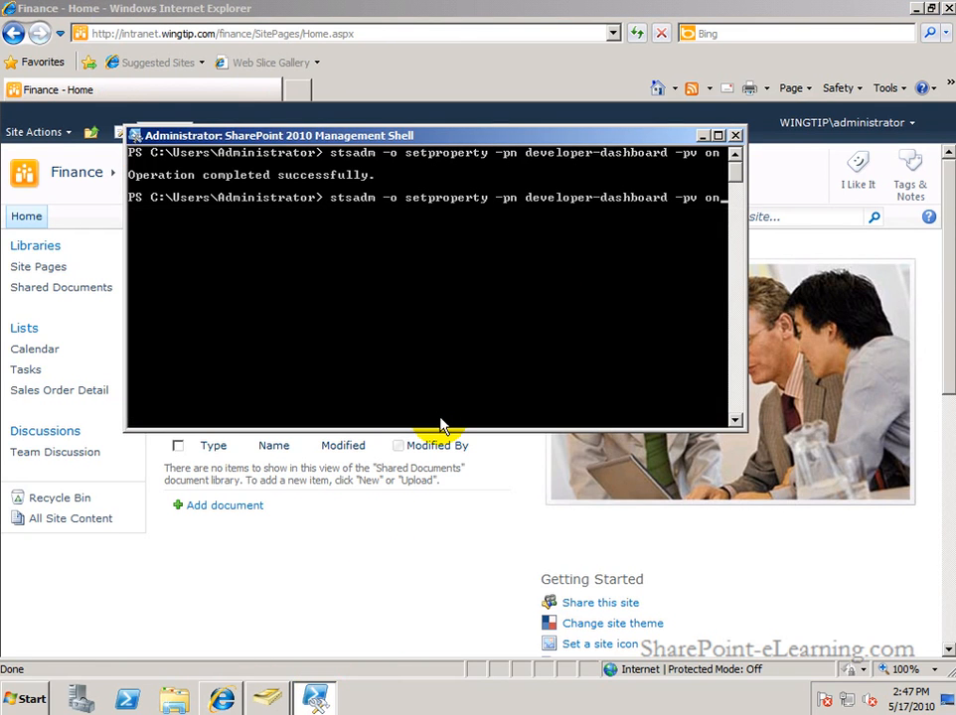
pyautogui.write('ff')
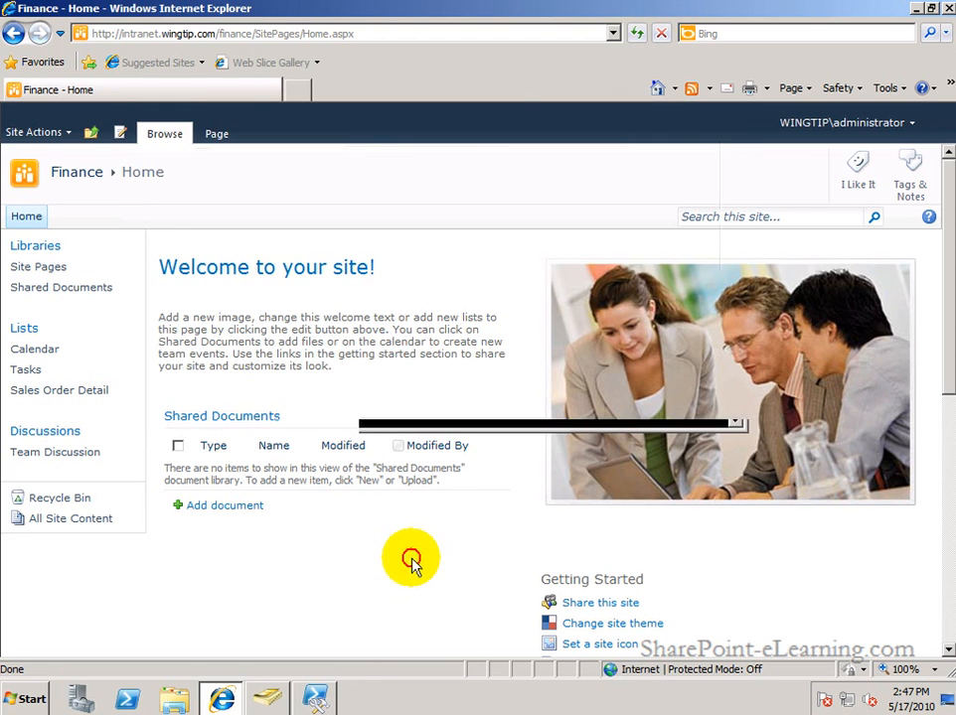
# Step: Return to Internet Explorer and reload the Finance home page to confirm the dashboard is gone
pyautogui.click(632, 31)
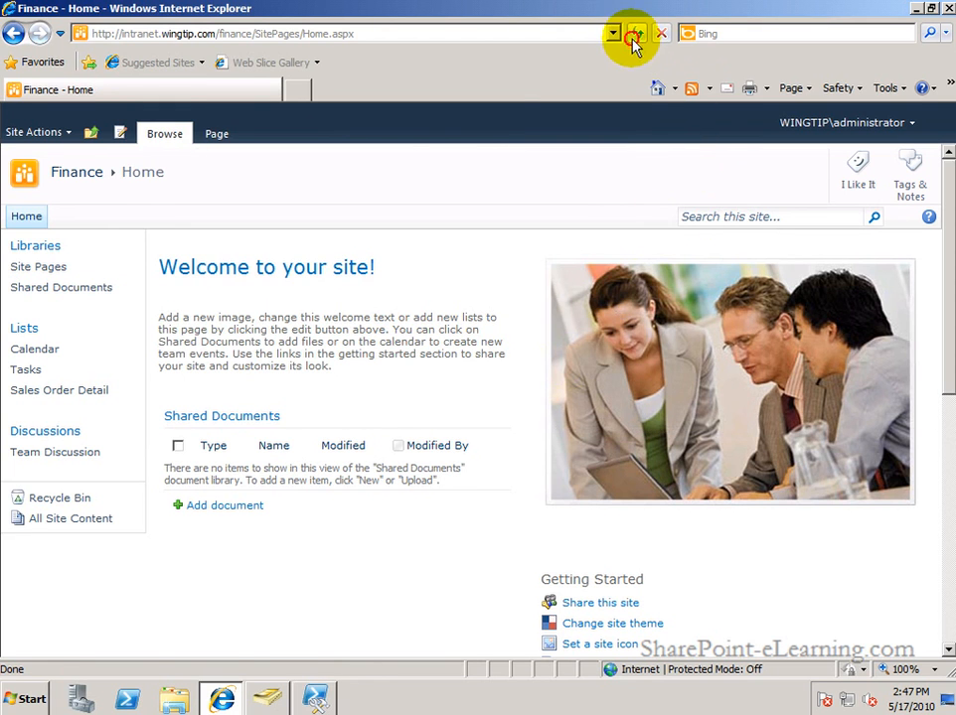
pyautogui.click(631, 33)
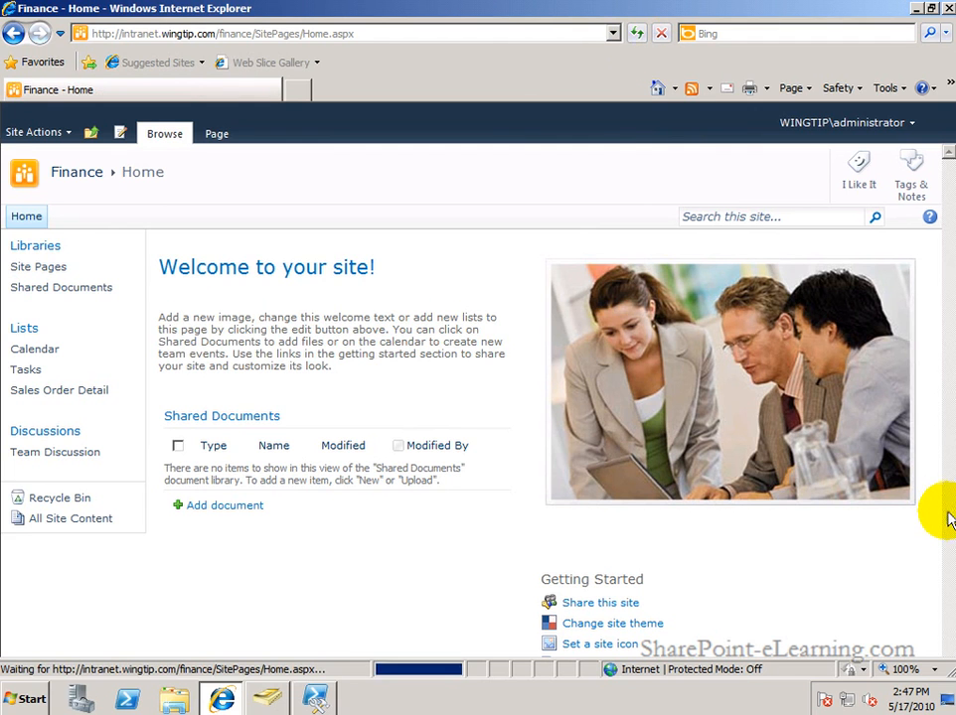
pyautogui.scroll(-3)
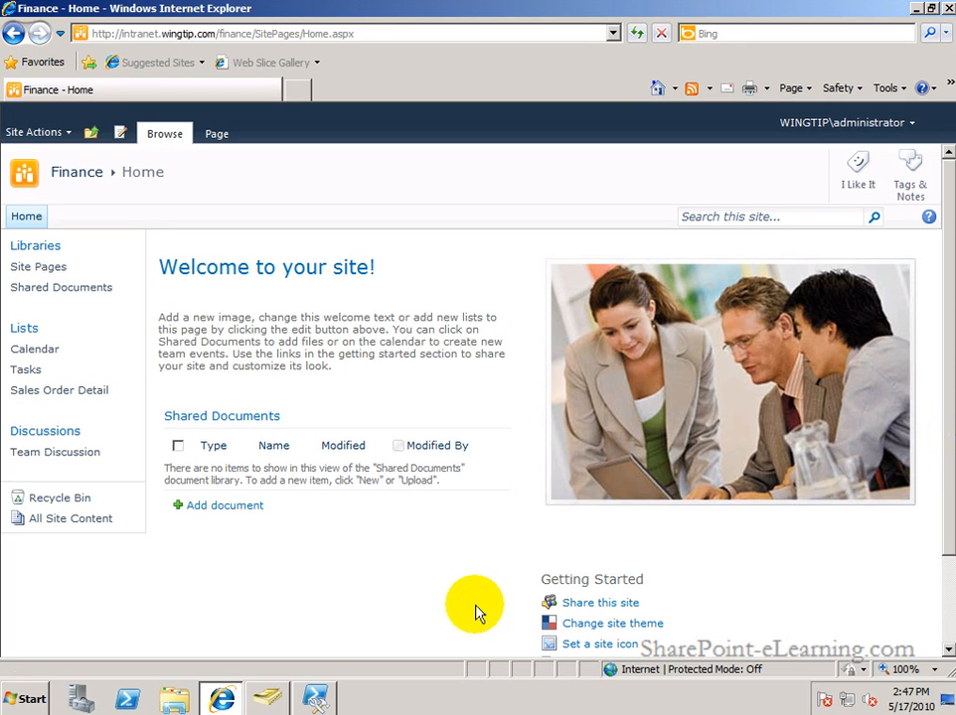
pyautogui.moveTo(346, 675)
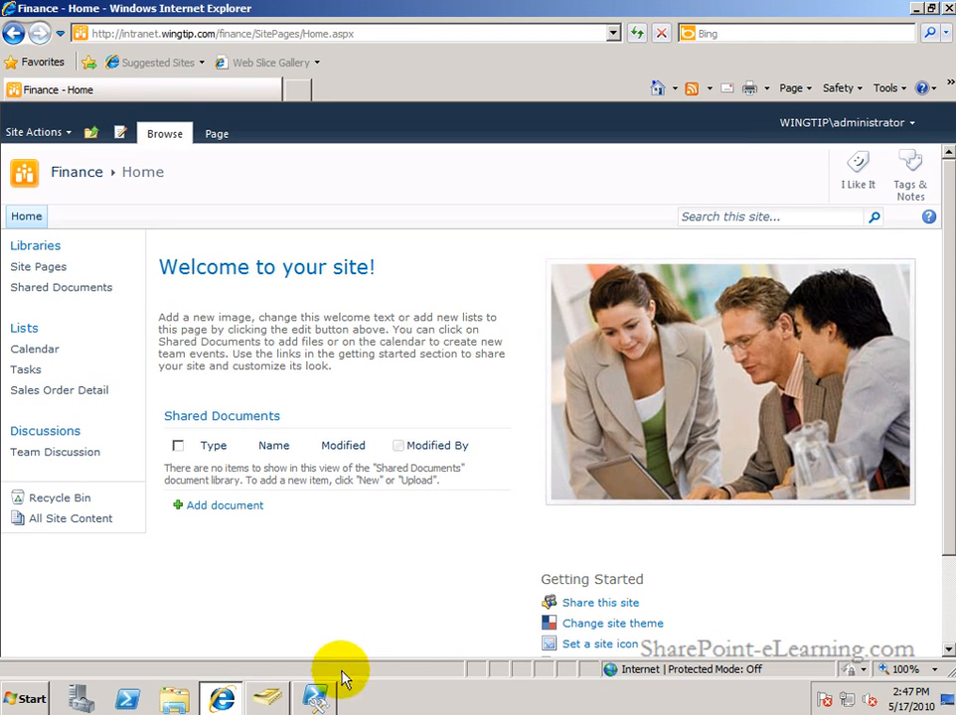
# Step: Run stsadm -o setproperty -pn developer-dashboard -pv ondemand in the Management Shell
pyautogui.click(308, 699)
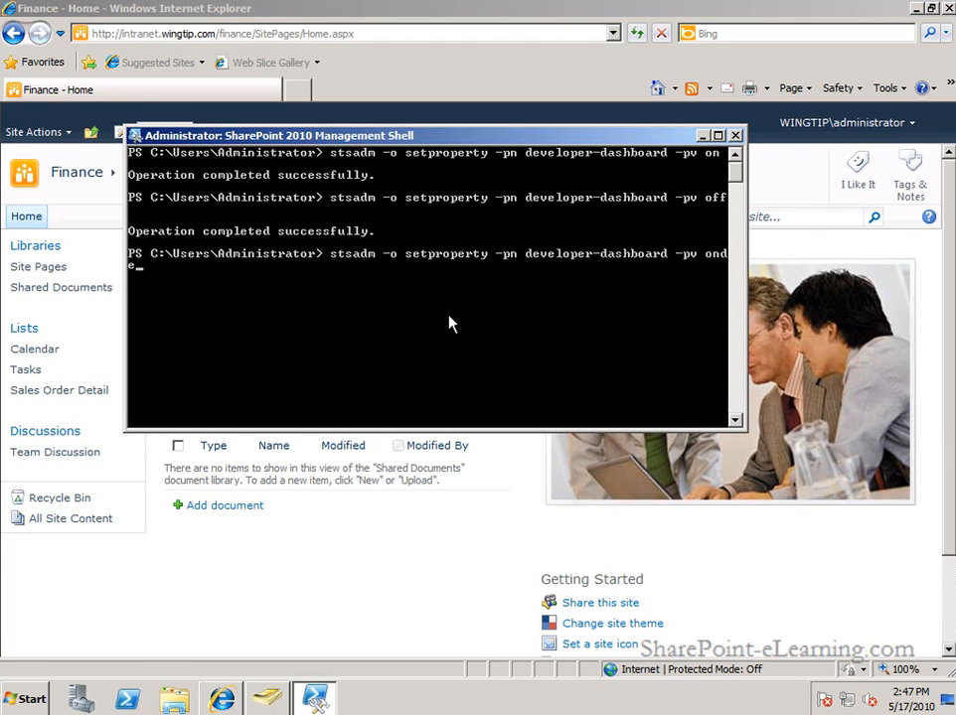
pyautogui.write('emand')
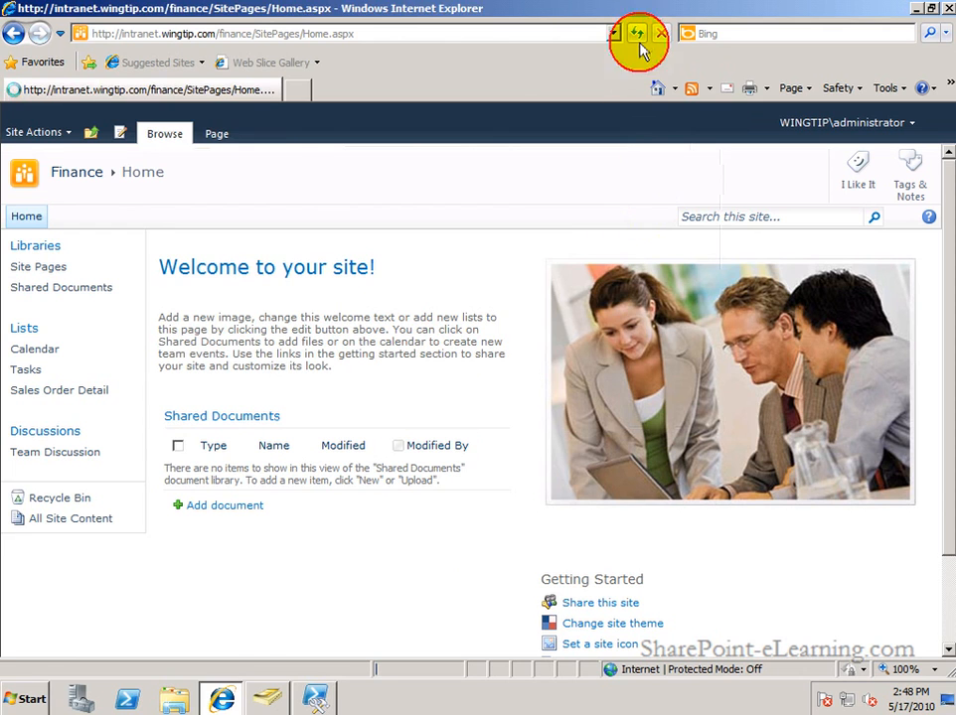
# Step: Reload the Finance home page so the on-demand Developer Dashboard icon becomes available
pyautogui.click(636, 32)
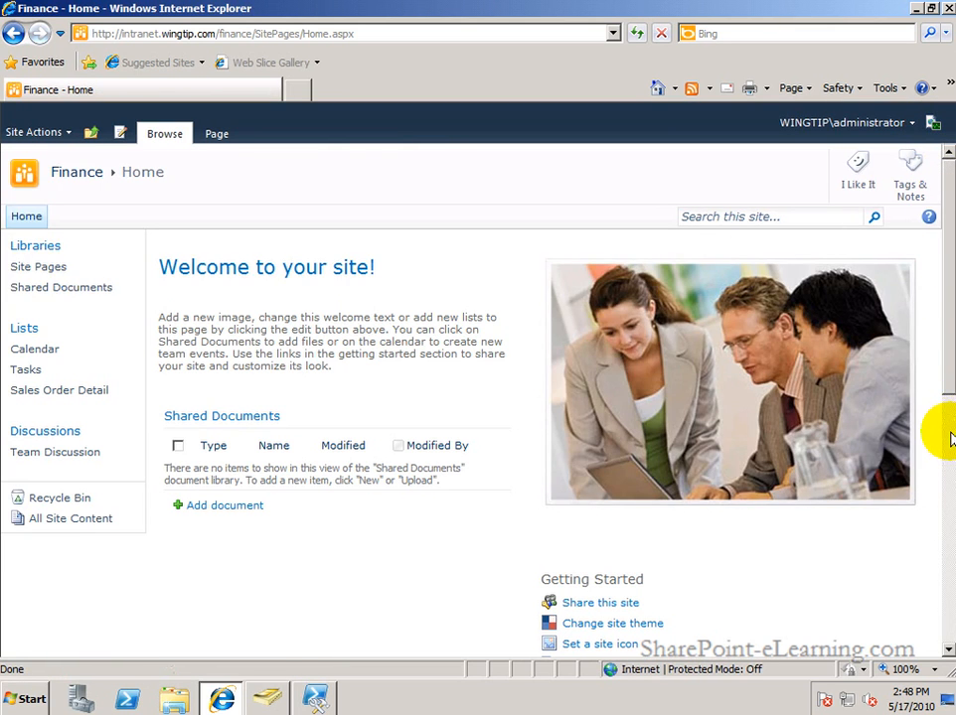
pyautogui.scroll(-3)
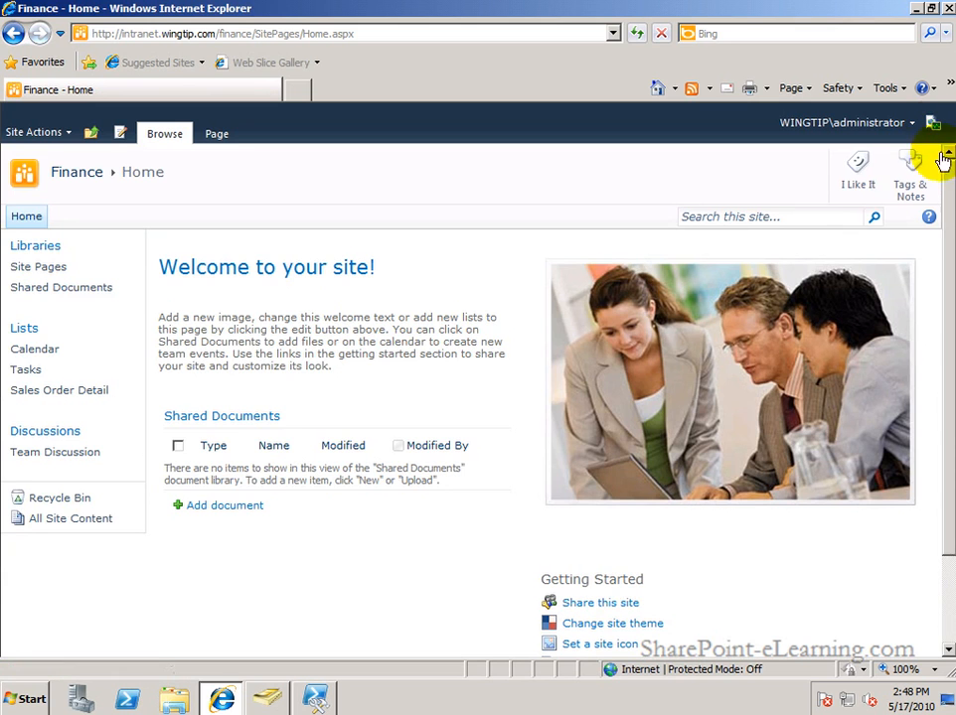
pyautogui.scroll(-3)
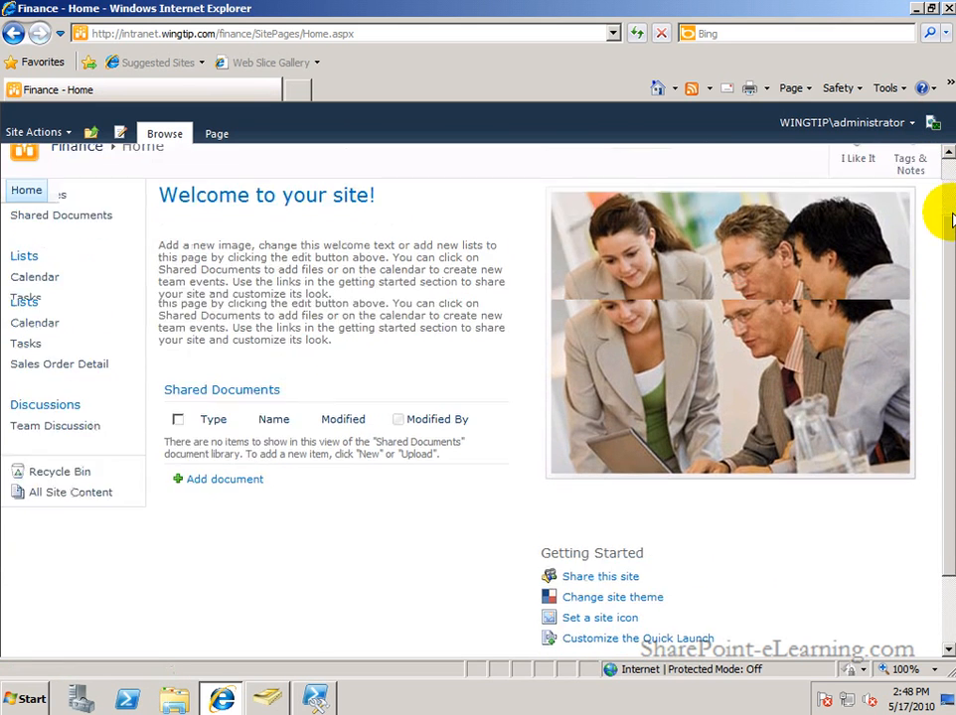